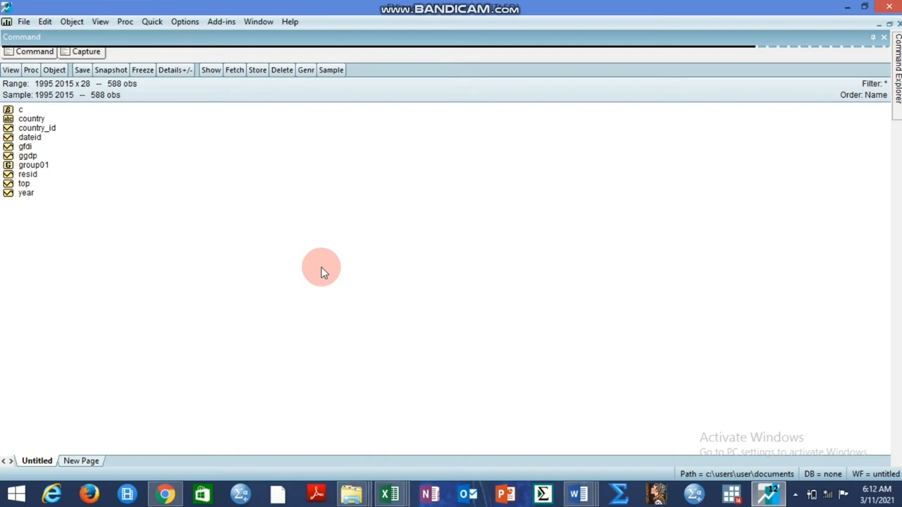
{"action": "mouse_move", "coordinate": [257, 212]}
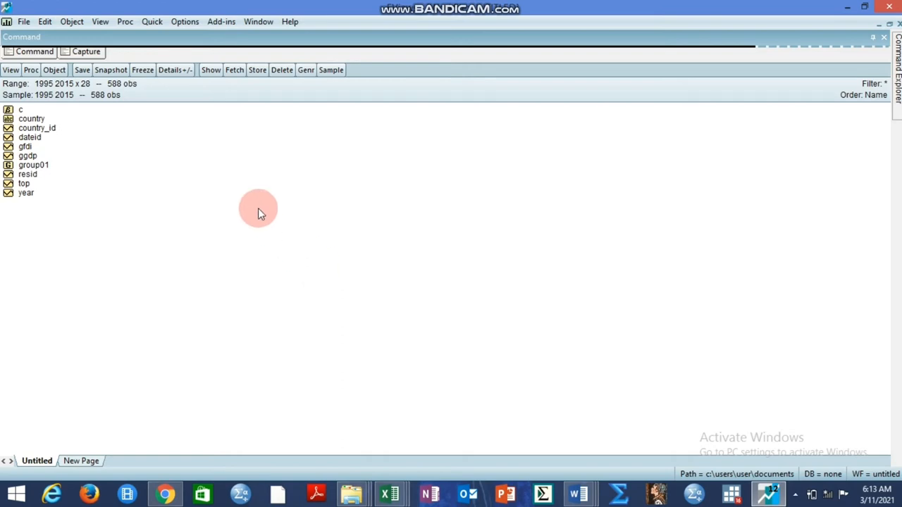
{"action": "mouse_move", "coordinate": [125, 86]}
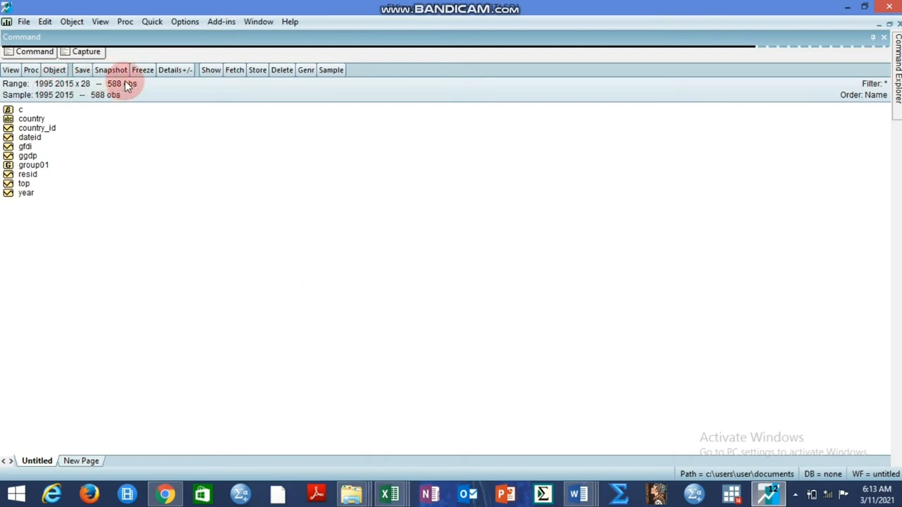
{"action": "mouse_move", "coordinate": [19, 224]}
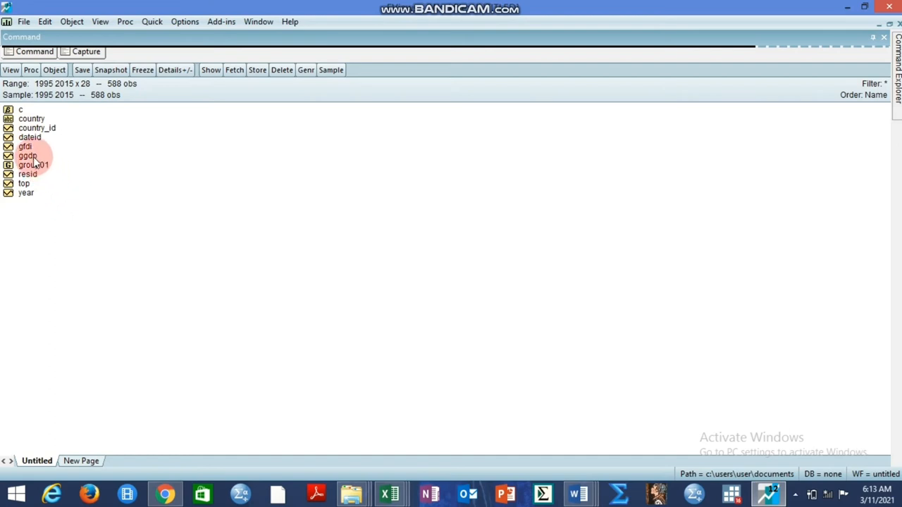
Point out the ggdp, gfdi and top series in the workfile
{"action": "left_click", "coordinate": [27, 155]}
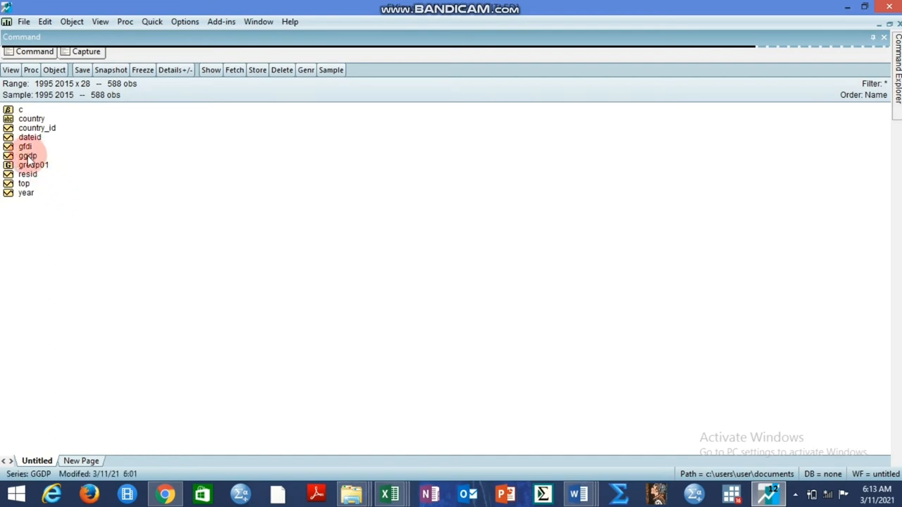
{"action": "left_click", "coordinate": [27, 155]}
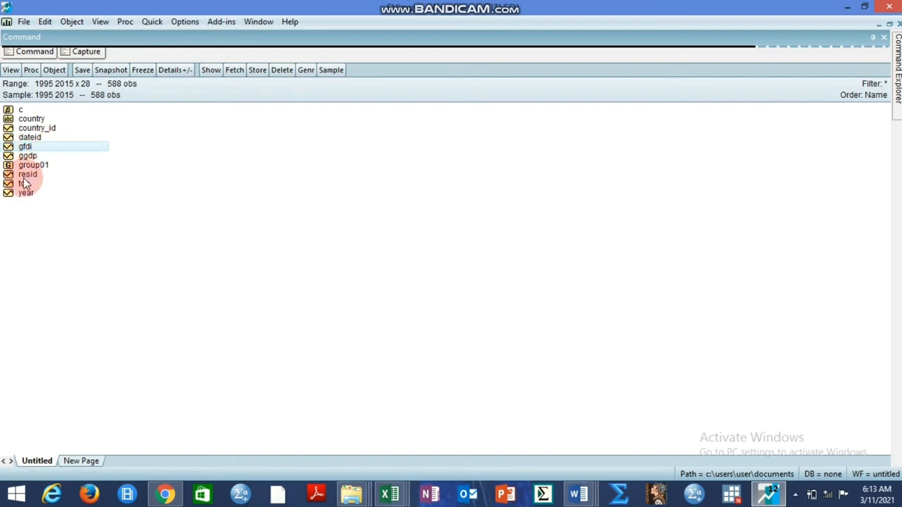
{"action": "left_click", "coordinate": [24, 183]}
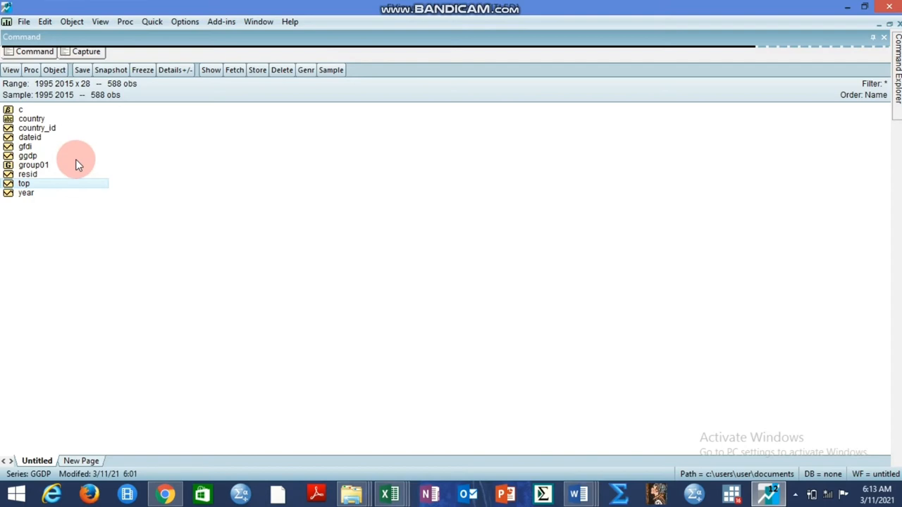
{"action": "left_click", "coordinate": [24, 183]}
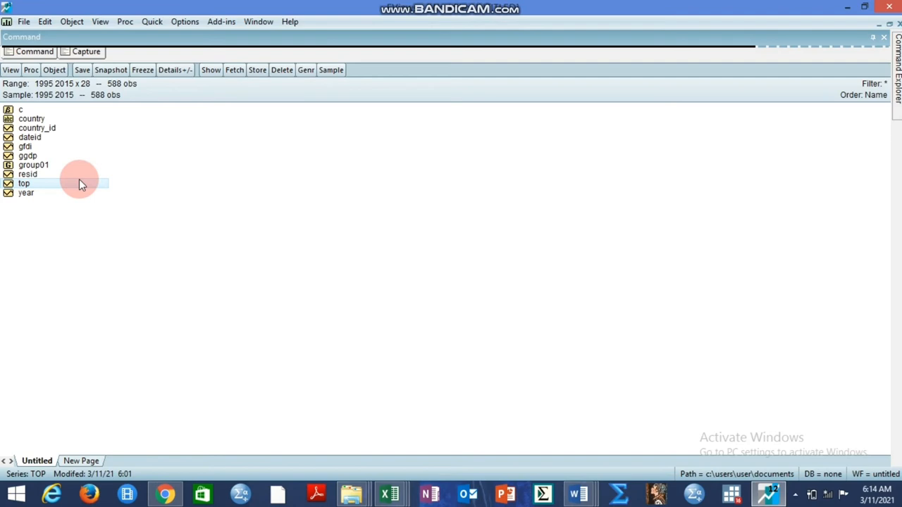
{"action": "mouse_move", "coordinate": [70, 181]}
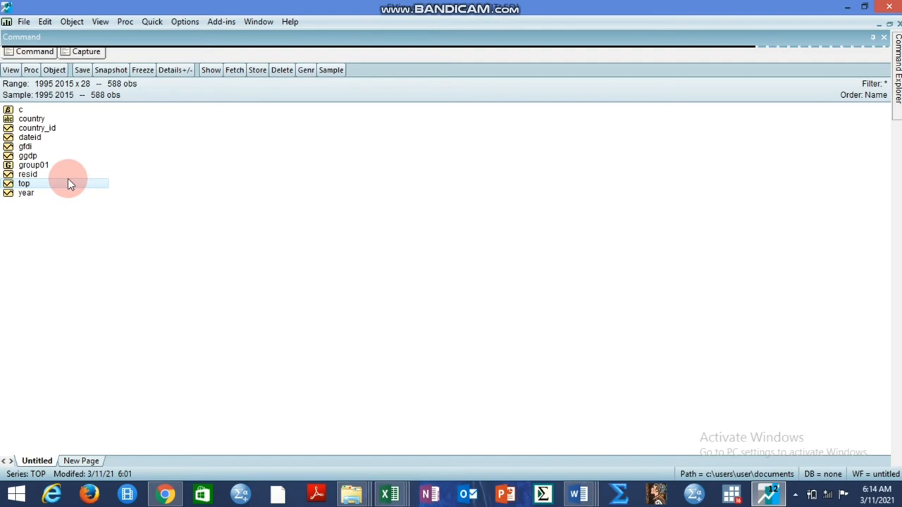
{"action": "left_click", "coordinate": [28, 155]}
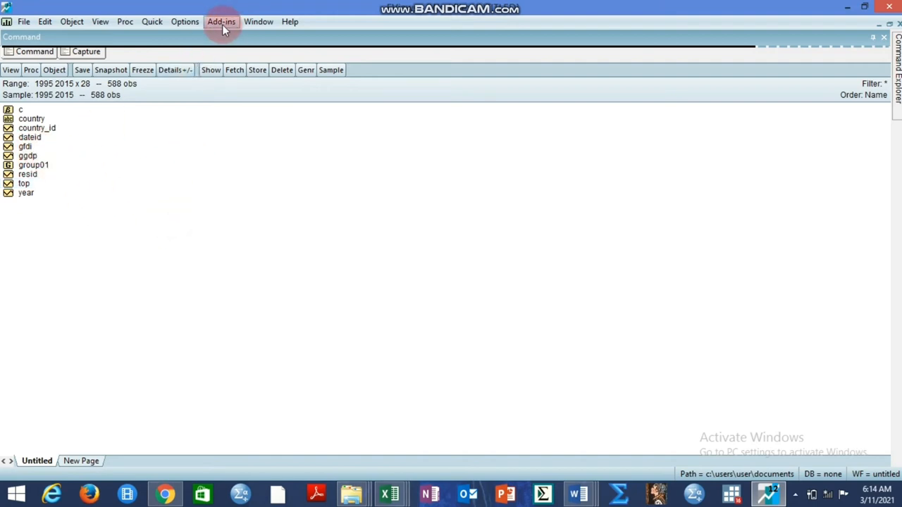
Launch the Panel SVAR add-in from the Add-ins > More... catalogue
{"action": "left_click", "coordinate": [221, 22]}
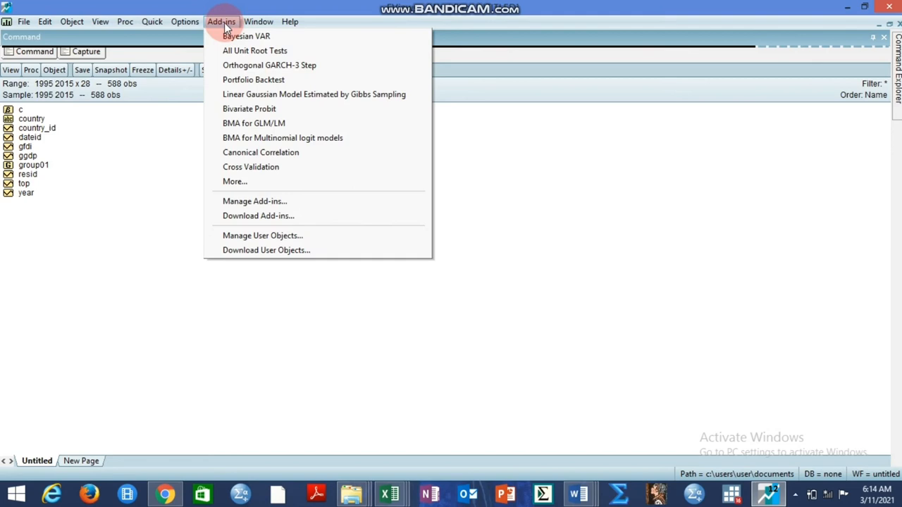
{"action": "mouse_move", "coordinate": [251, 166]}
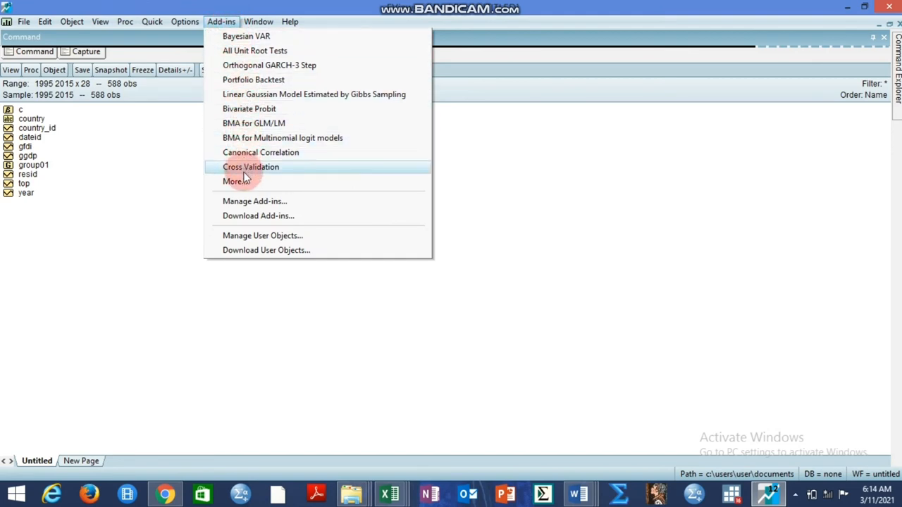
{"action": "left_click", "coordinate": [237, 181]}
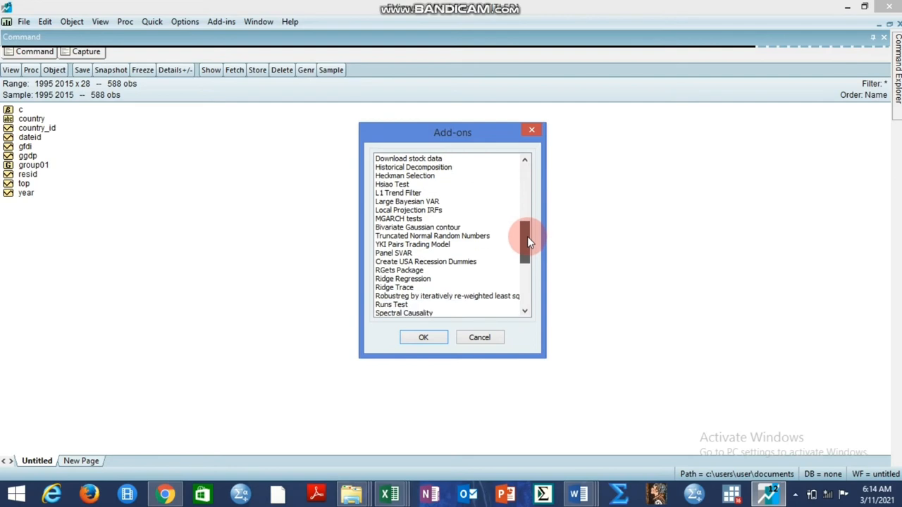
{"action": "left_click", "coordinate": [393, 254]}
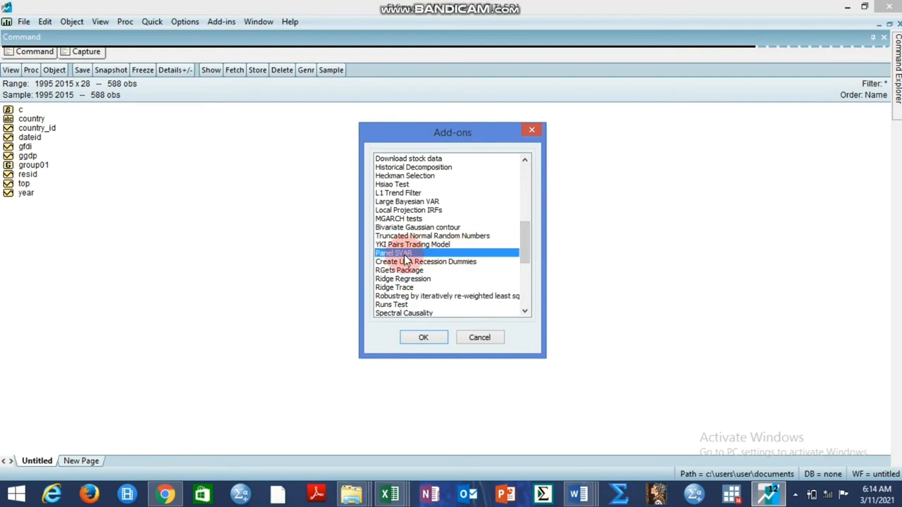
{"action": "left_click", "coordinate": [423, 336]}
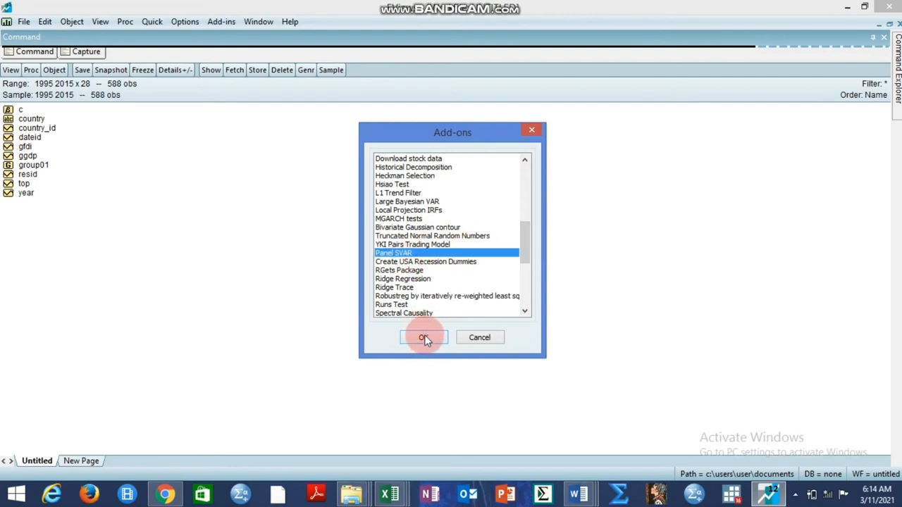
{"action": "left_click", "coordinate": [423, 338]}
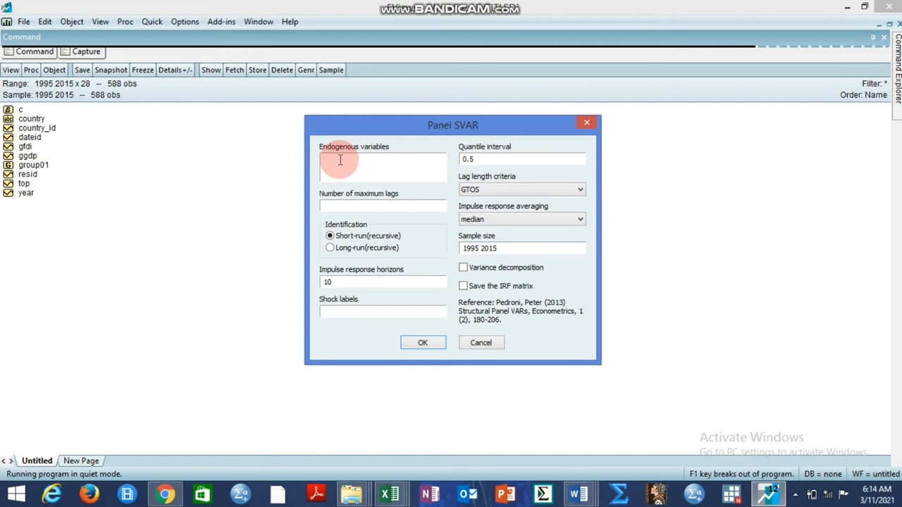
Enter ggdp gfdi top as endogenous variables and set maximum lags to 4
{"action": "type", "text": "ggdp"}
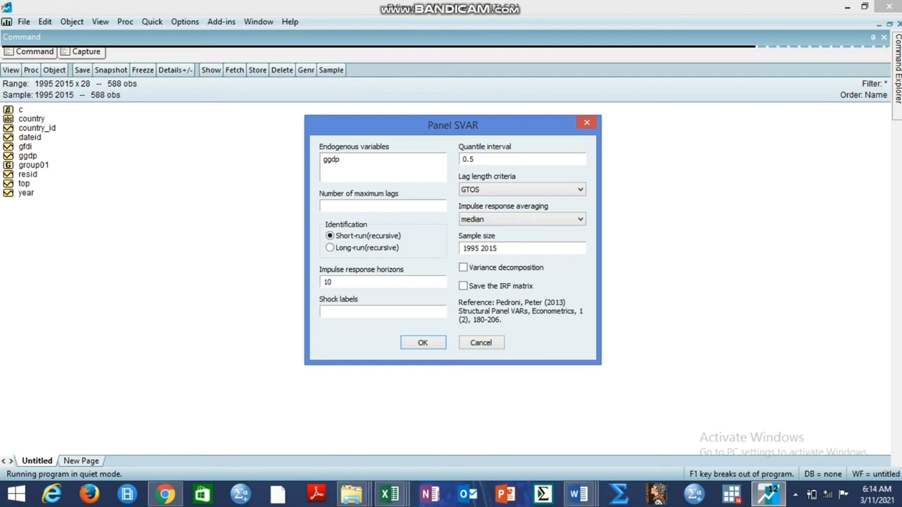
{"action": "type", "text": "gfdi"}
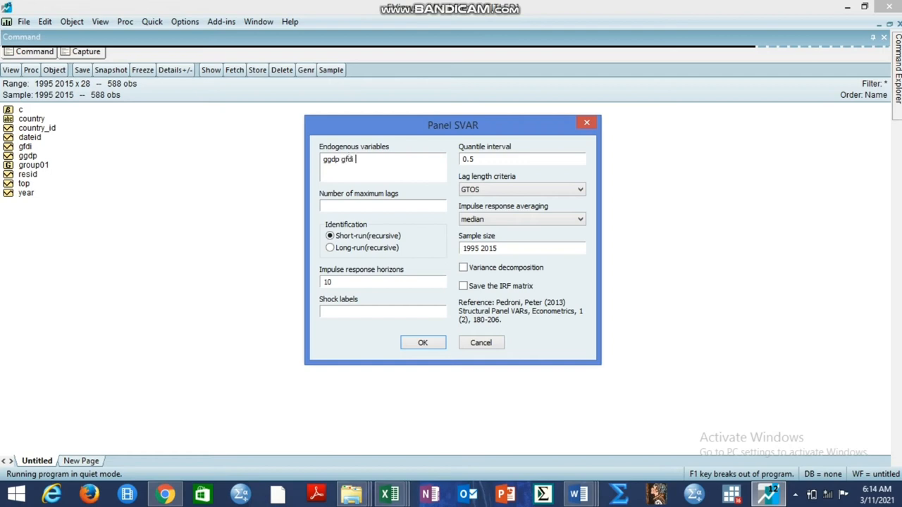
{"action": "type", "text": "top"}
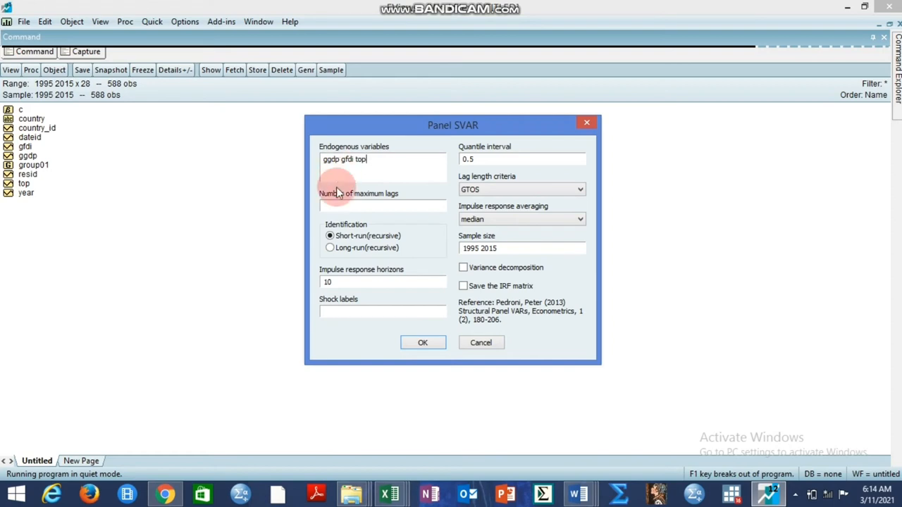
{"action": "left_click", "coordinate": [383, 205]}
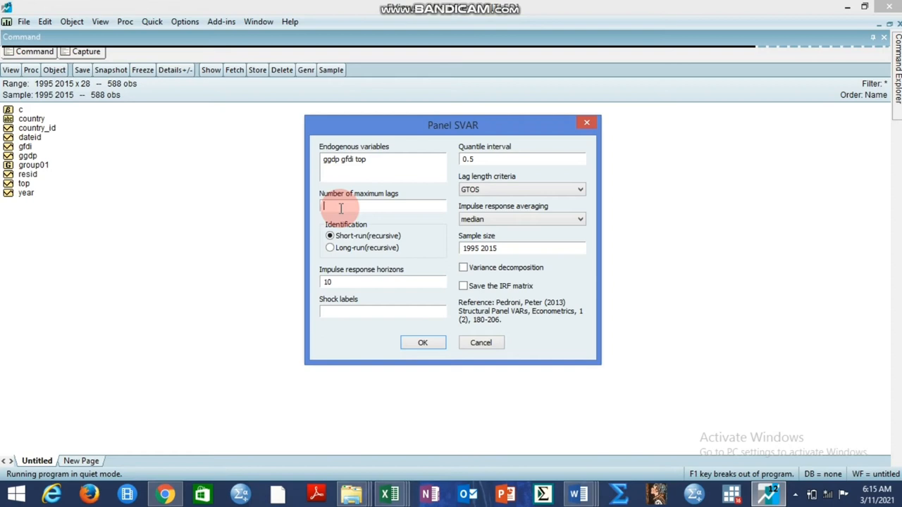
{"action": "type", "text": "4"}
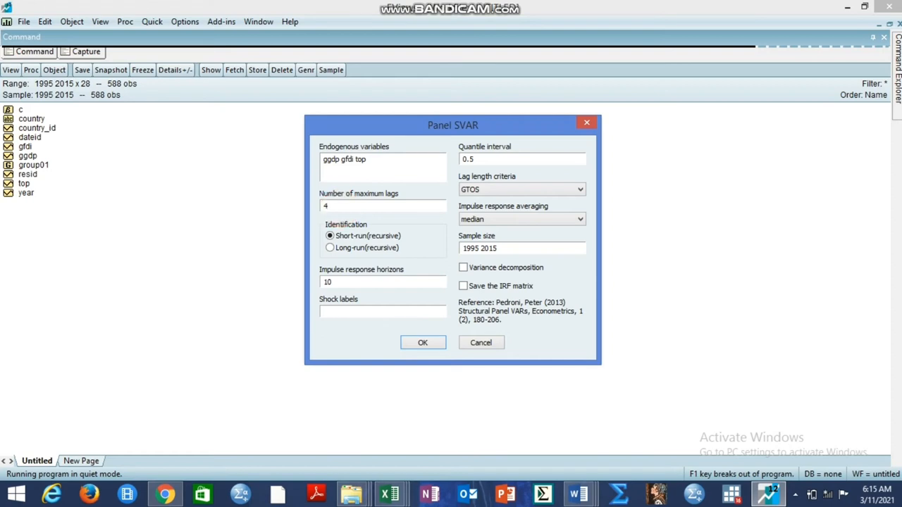
{"action": "mouse_move", "coordinate": [383, 206]}
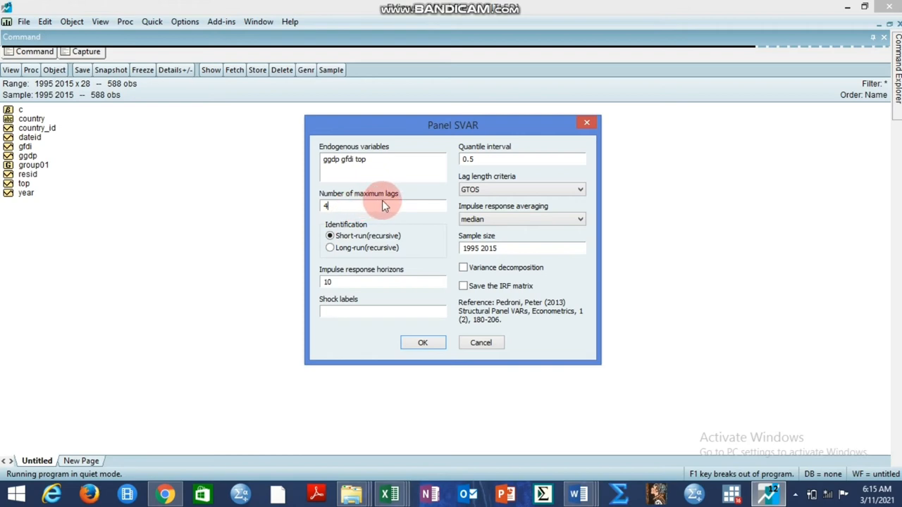
{"action": "mouse_move", "coordinate": [451, 183]}
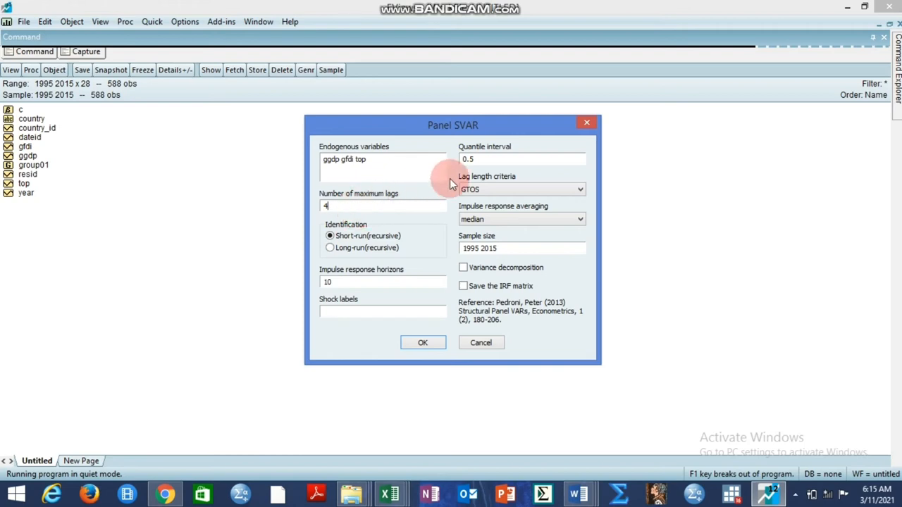
{"action": "mouse_move", "coordinate": [327, 254]}
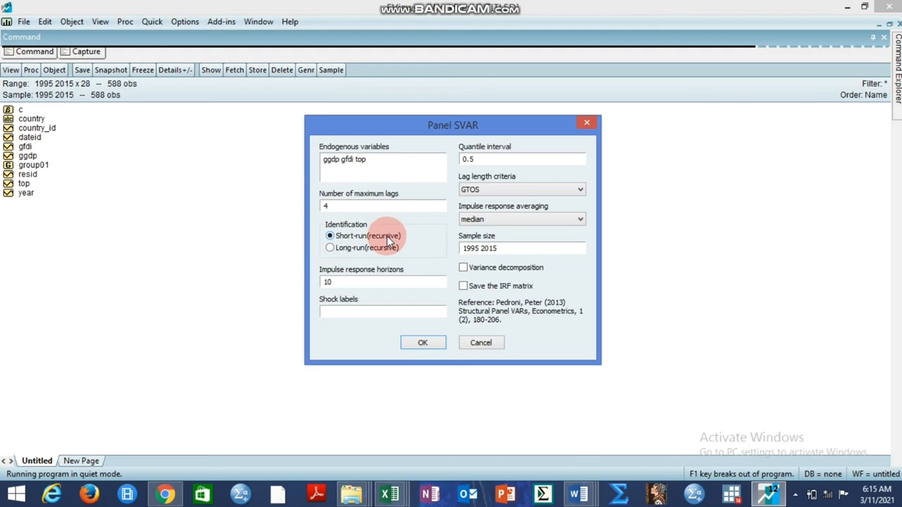
{"action": "mouse_move", "coordinate": [329, 253]}
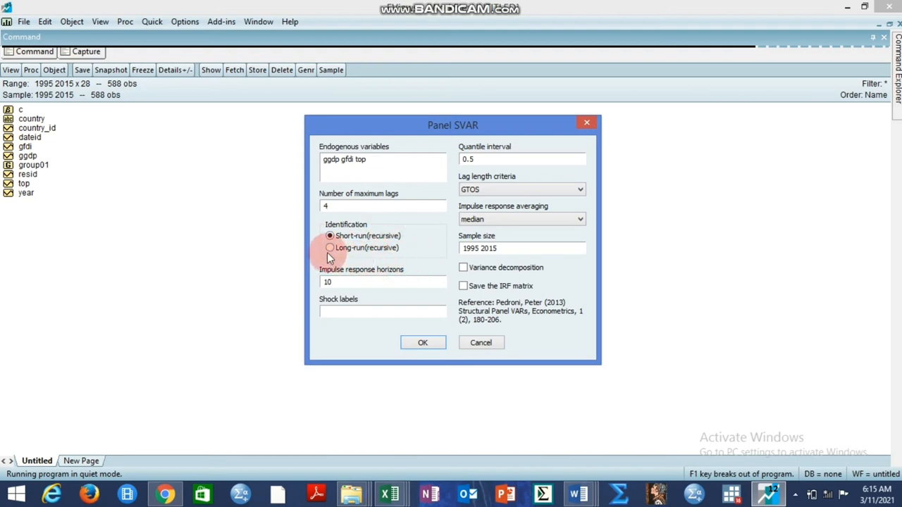
Choose long-run recursive identification, tick variance decomposition and save IRF matrix, and run the estimation
{"action": "left_click", "coordinate": [330, 248]}
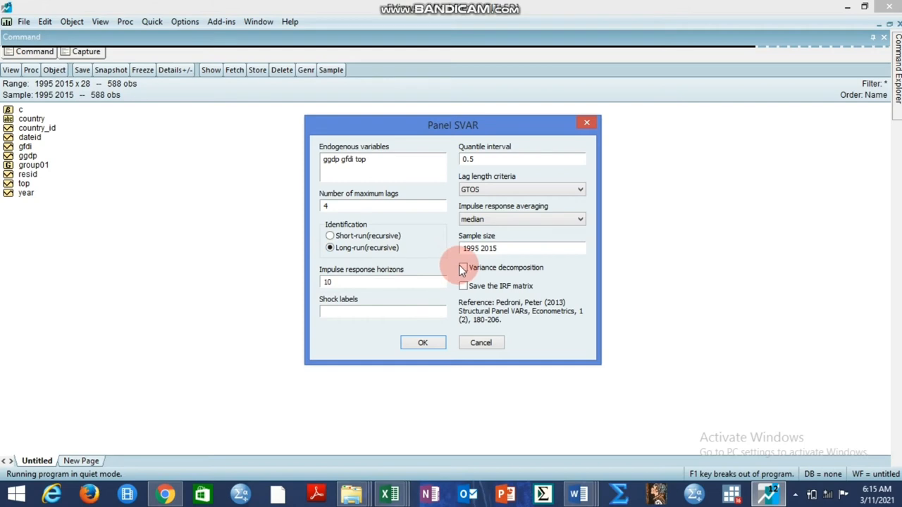
{"action": "mouse_move", "coordinate": [519, 273]}
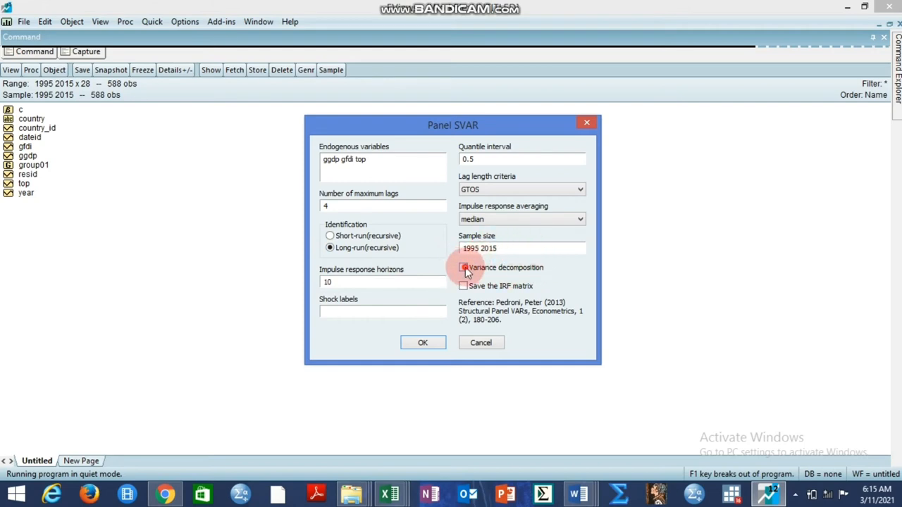
{"action": "left_click", "coordinate": [463, 267]}
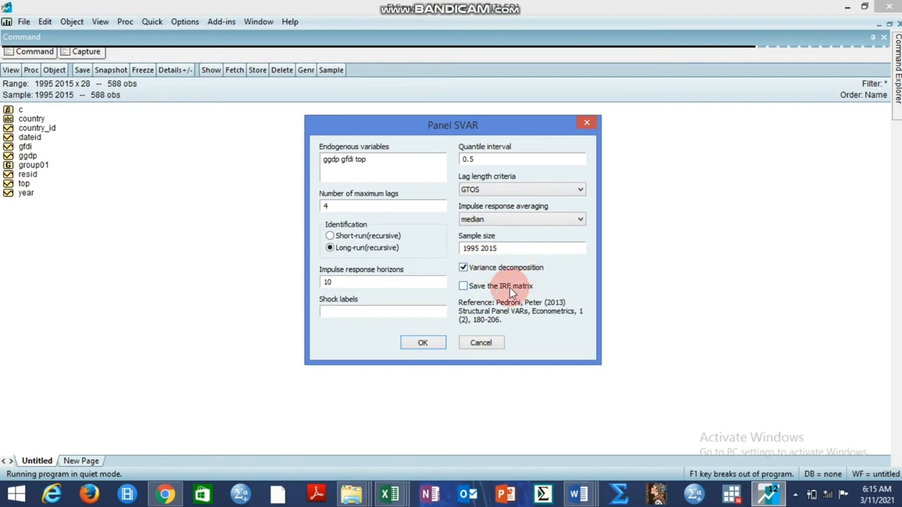
{"action": "mouse_move", "coordinate": [488, 279]}
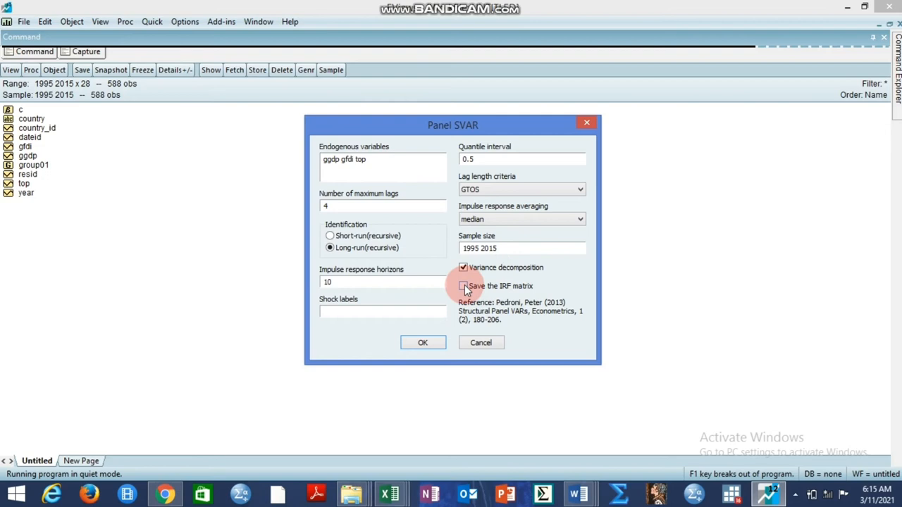
{"action": "left_click", "coordinate": [463, 285]}
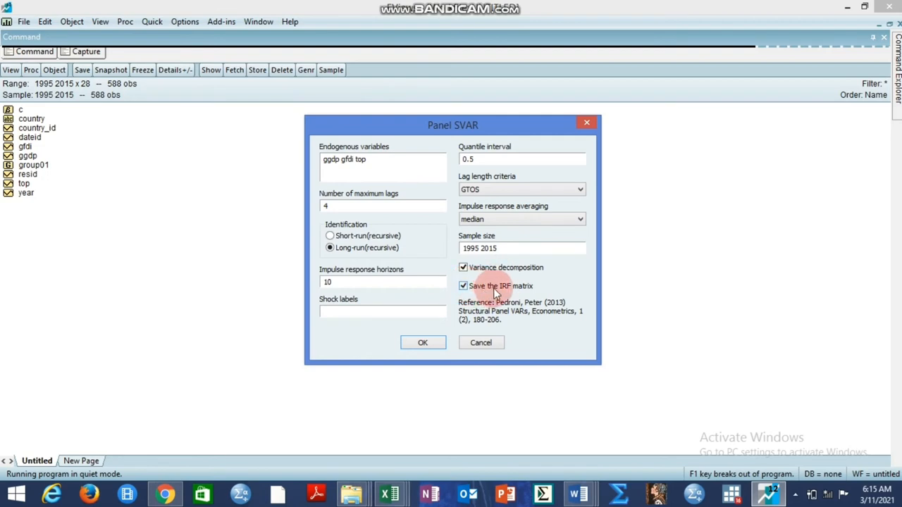
{"action": "mouse_move", "coordinate": [525, 291]}
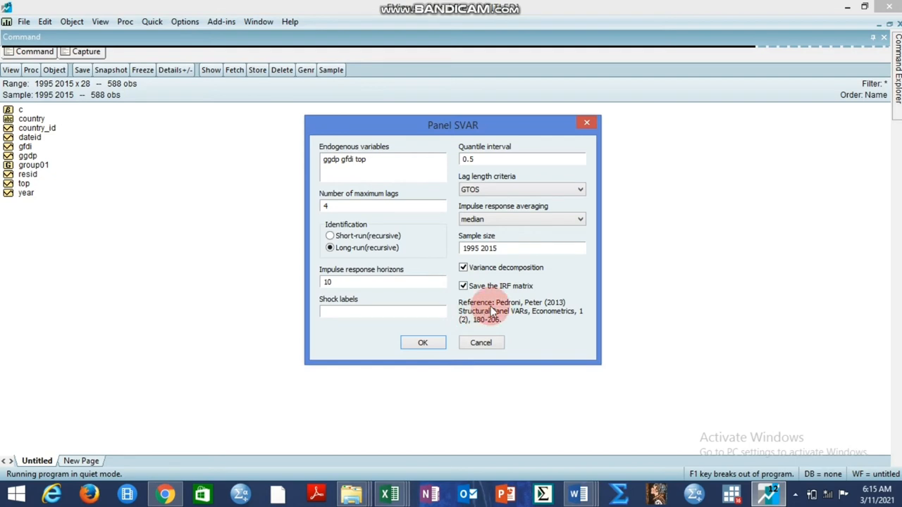
{"action": "mouse_move", "coordinate": [527, 309]}
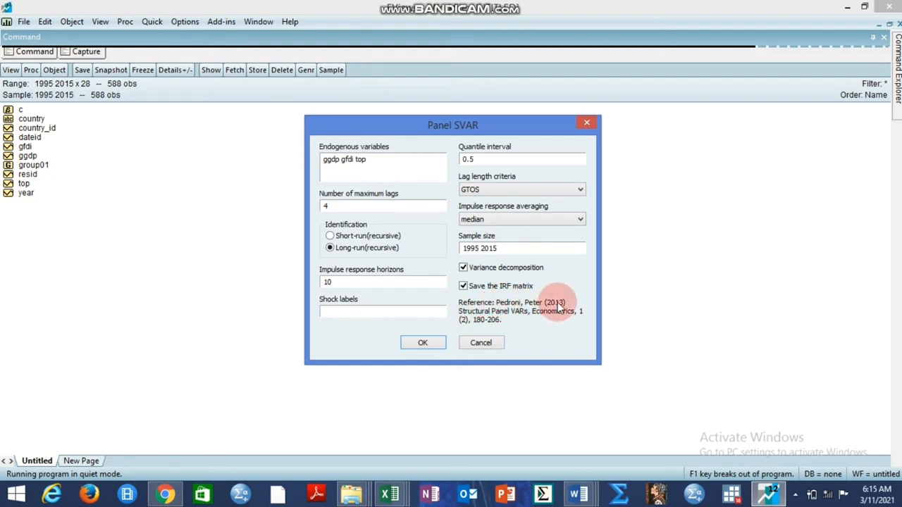
{"action": "mouse_move", "coordinate": [468, 322]}
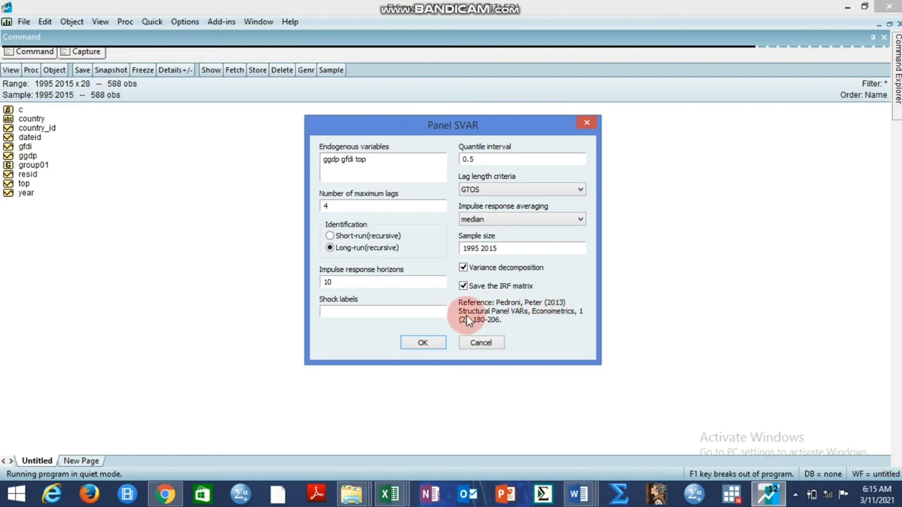
{"action": "mouse_move", "coordinate": [505, 313]}
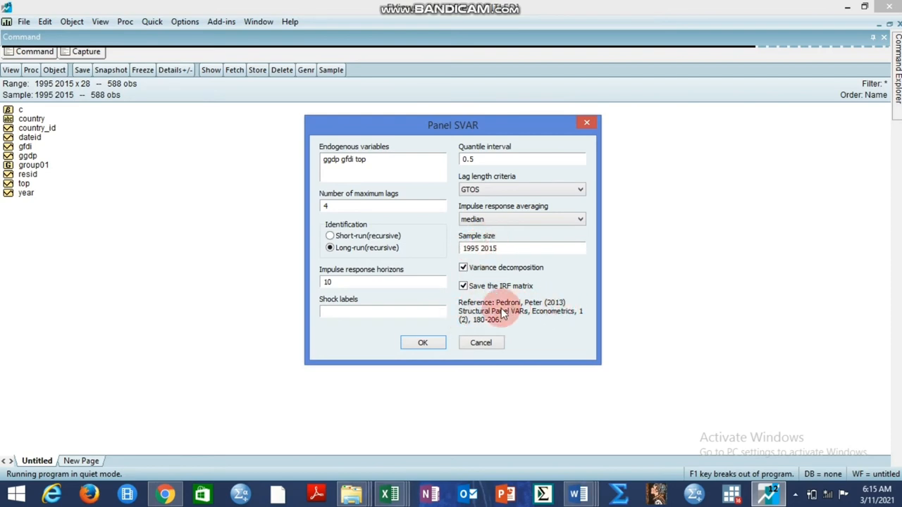
{"action": "mouse_move", "coordinate": [556, 319]}
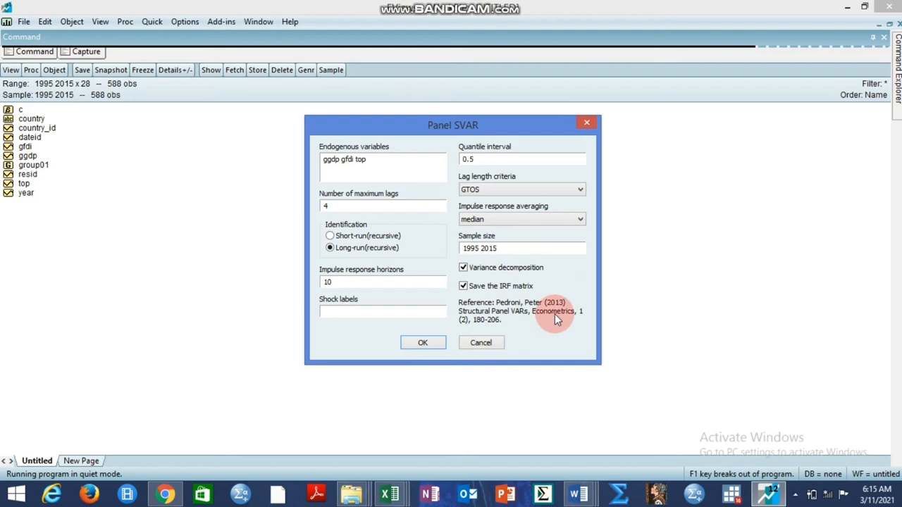
{"action": "mouse_move", "coordinate": [581, 316]}
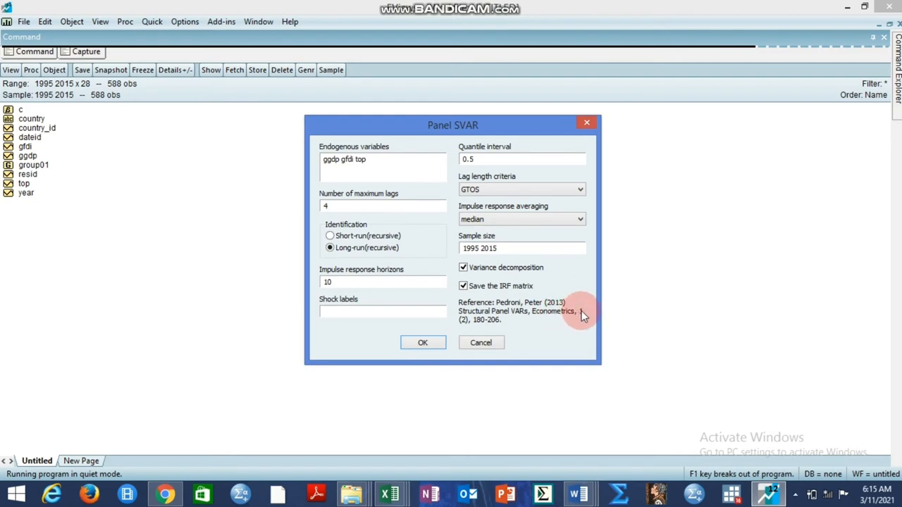
{"action": "mouse_move", "coordinate": [465, 324]}
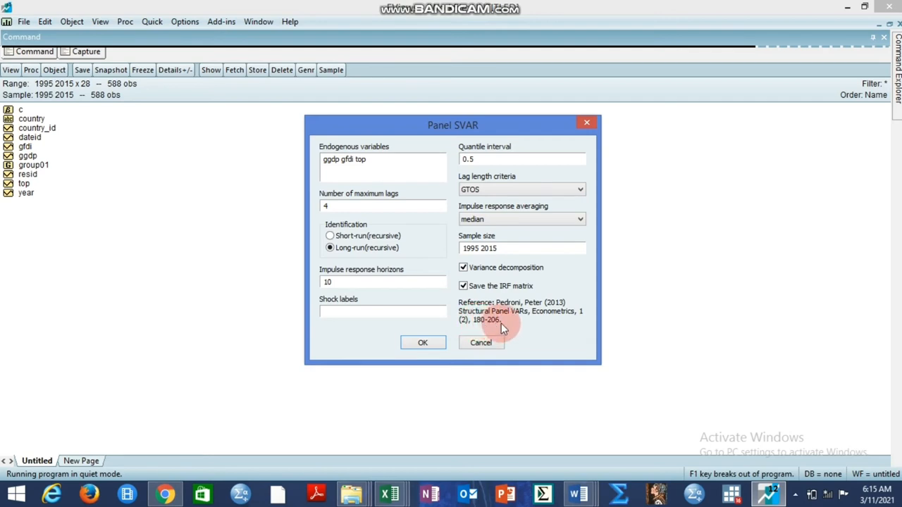
{"action": "mouse_move", "coordinate": [538, 190]}
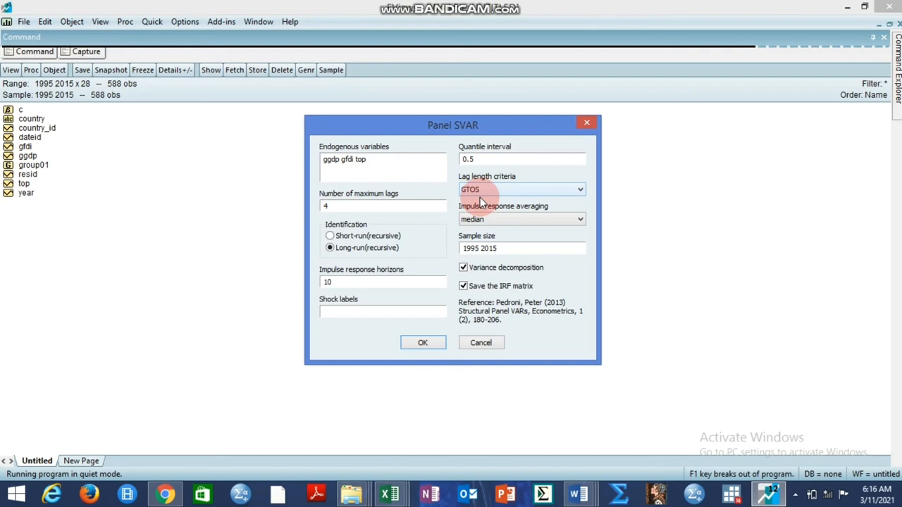
{"action": "mouse_move", "coordinate": [507, 194]}
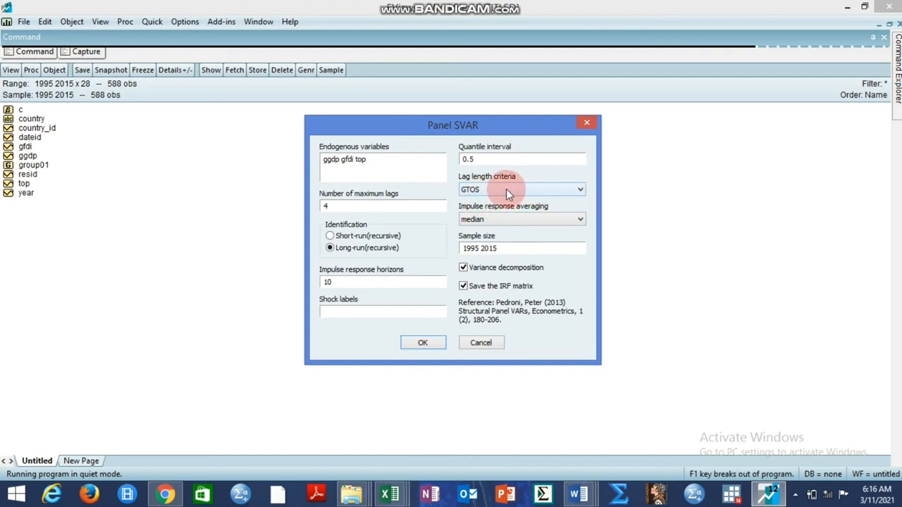
{"action": "mouse_move", "coordinate": [506, 186]}
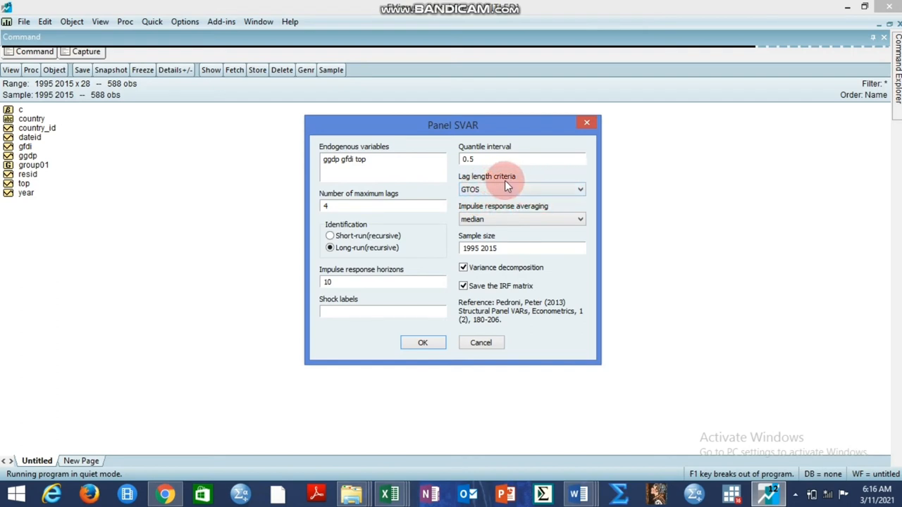
{"action": "mouse_move", "coordinate": [412, 378]}
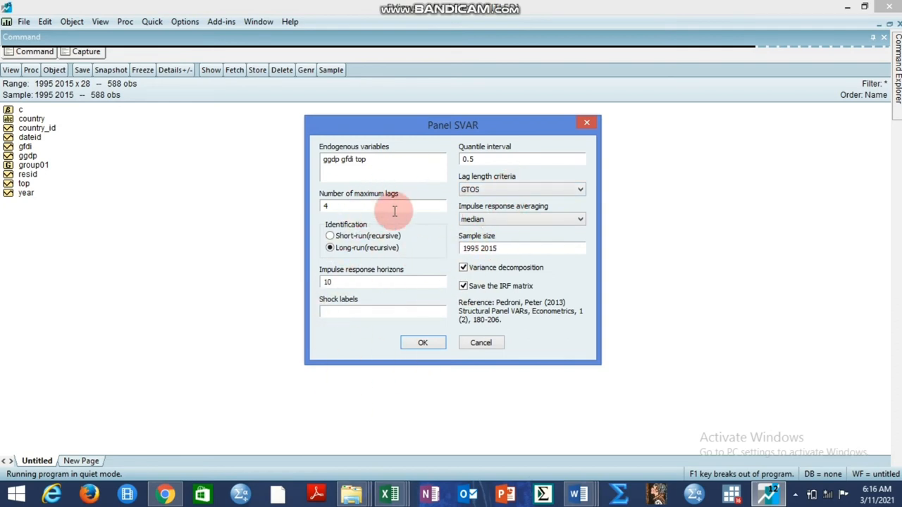
{"action": "left_click", "coordinate": [423, 342]}
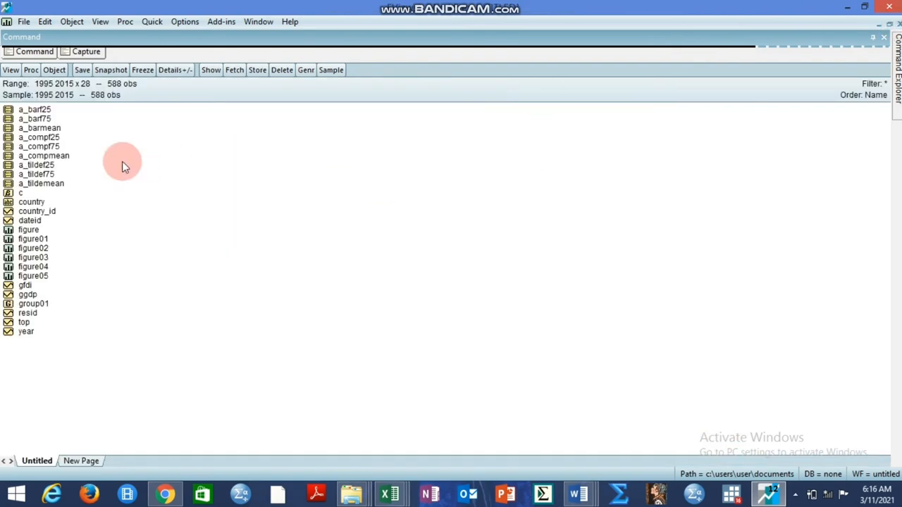
Select the generated figure, figure02 and figure05 output graphs in the workfile
{"action": "left_click", "coordinate": [28, 230]}
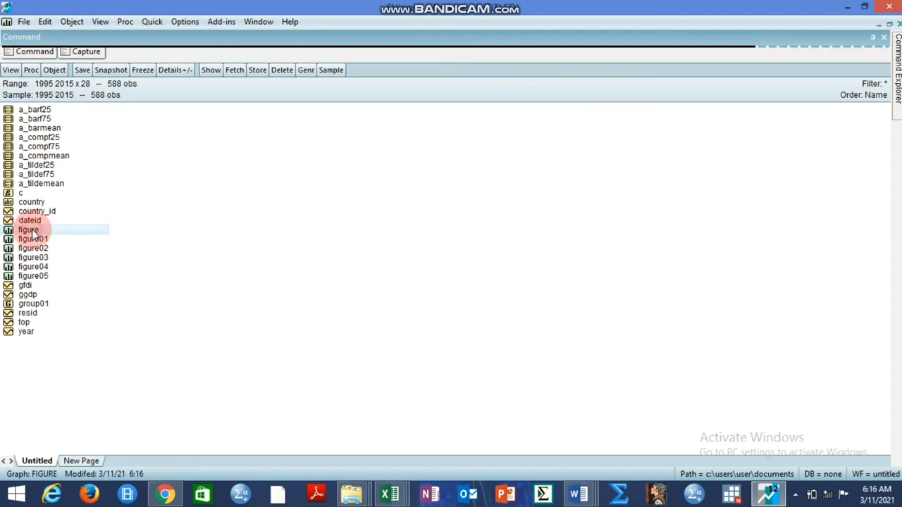
{"action": "left_click", "coordinate": [34, 248]}
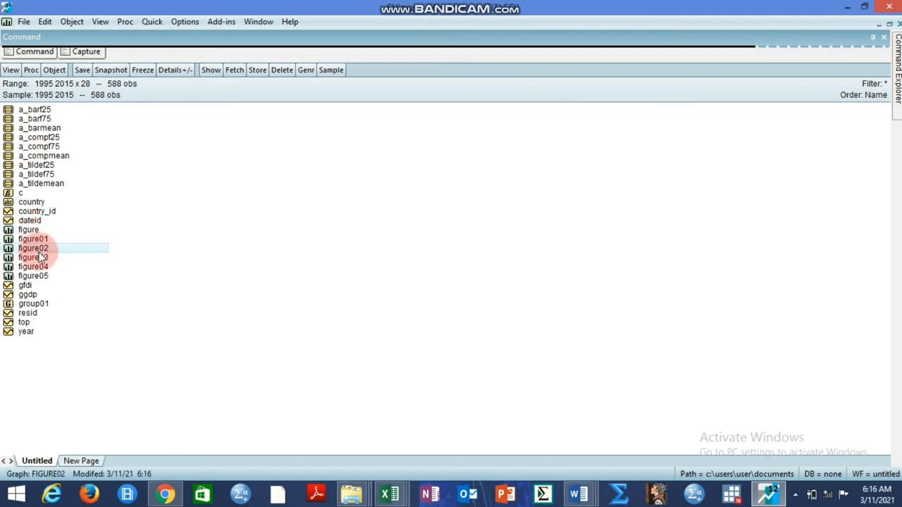
{"action": "left_click", "coordinate": [34, 266]}
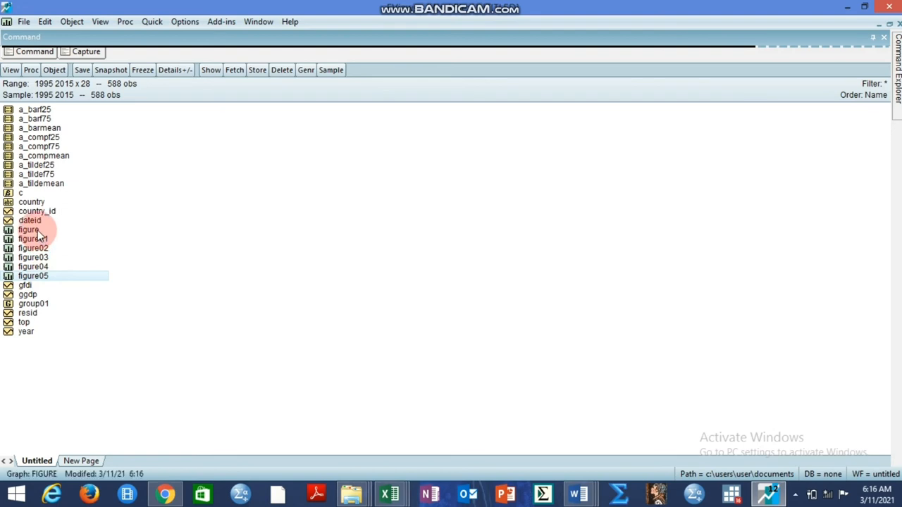
{"action": "left_click", "coordinate": [29, 230]}
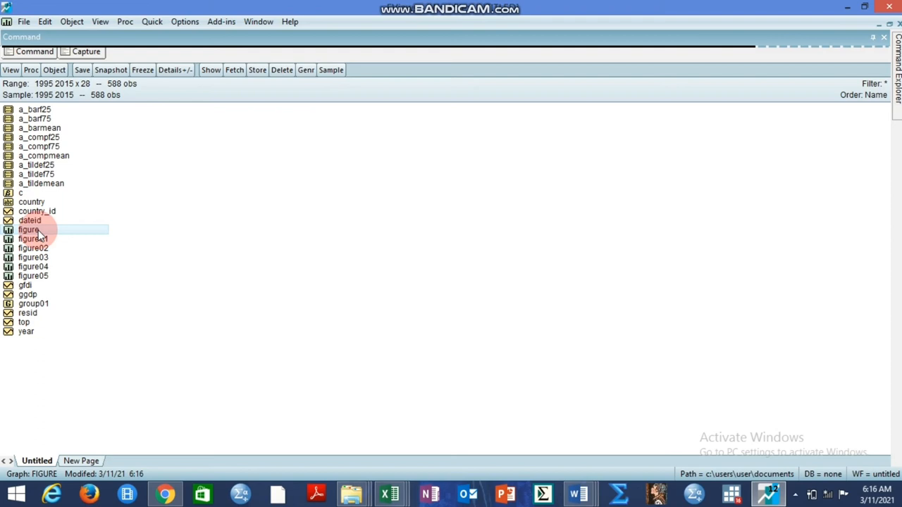
View the composite and common shock impulse response graphs, then close back to the workfile
{"action": "double_click", "coordinate": [28, 228]}
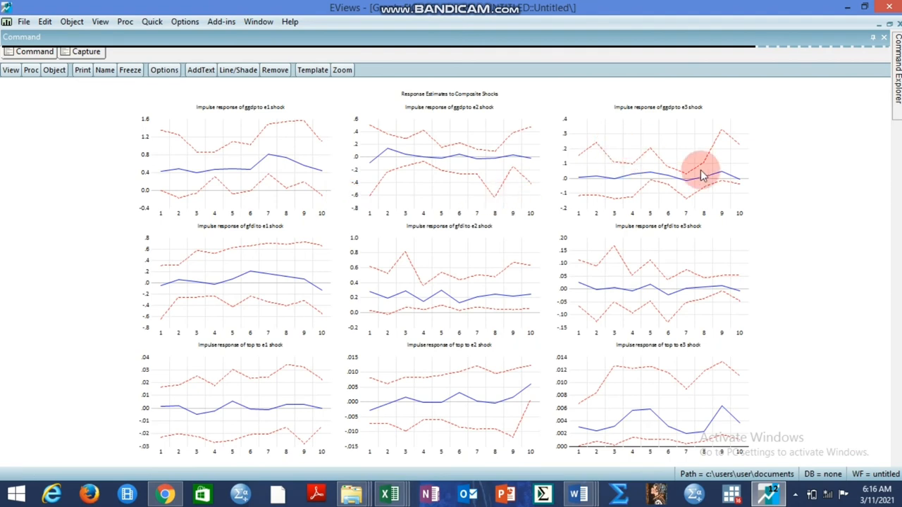
{"action": "mouse_move", "coordinate": [412, 104]}
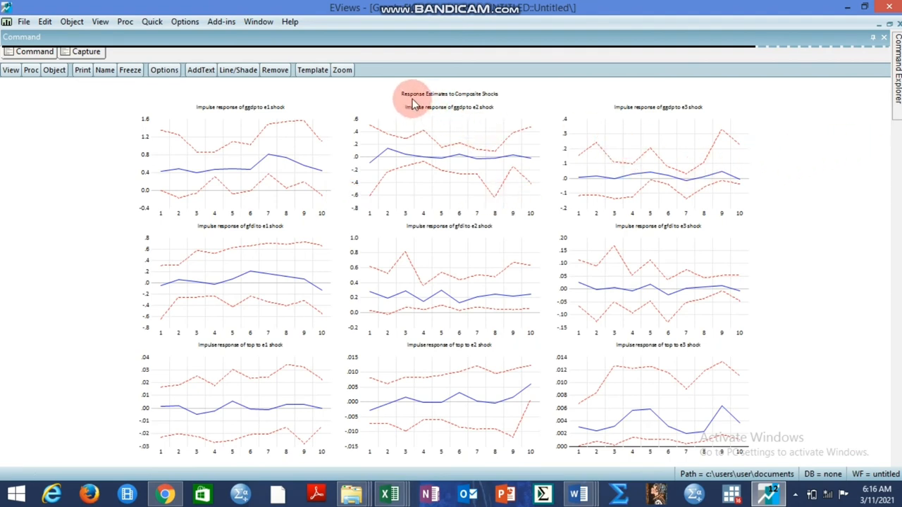
{"action": "mouse_move", "coordinate": [476, 104]}
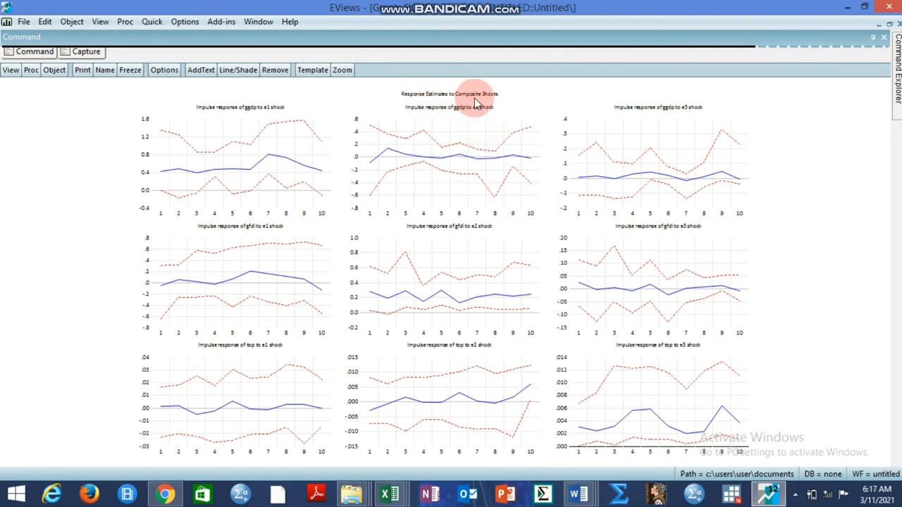
{"action": "mouse_move", "coordinate": [211, 113]}
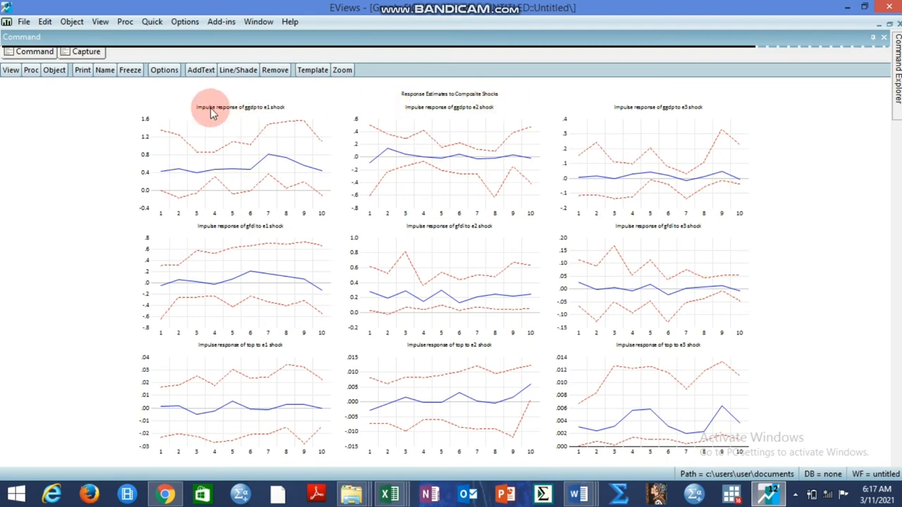
{"action": "mouse_move", "coordinate": [262, 112]}
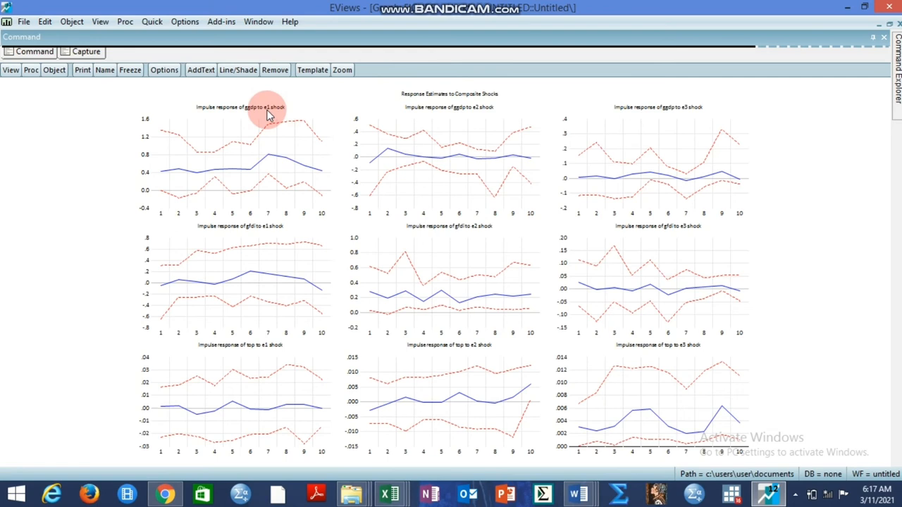
{"action": "mouse_move", "coordinate": [280, 114]}
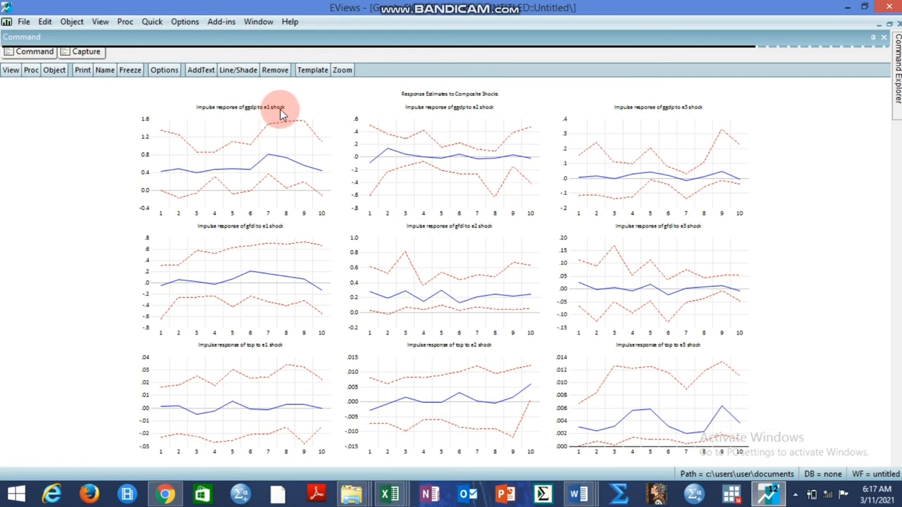
{"action": "mouse_move", "coordinate": [434, 148]}
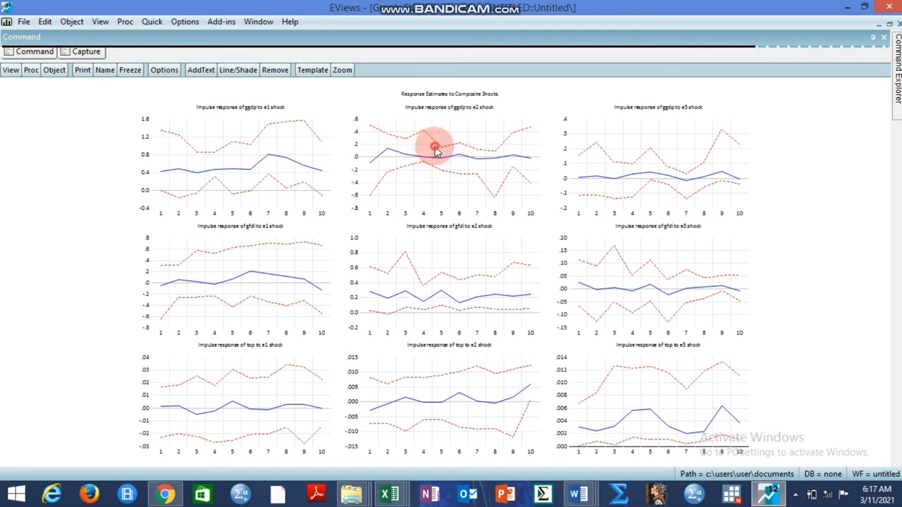
{"action": "left_click", "coordinate": [434, 148]}
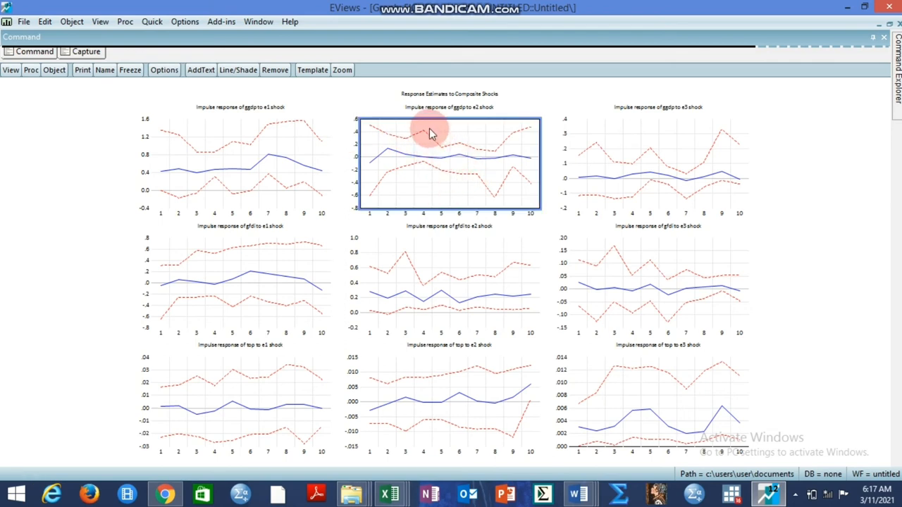
{"action": "mouse_move", "coordinate": [470, 114]}
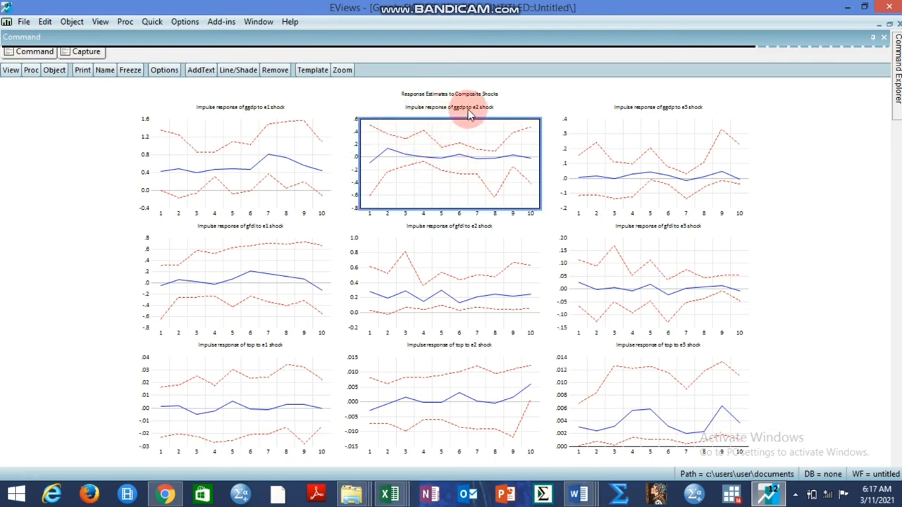
{"action": "mouse_move", "coordinate": [491, 112]}
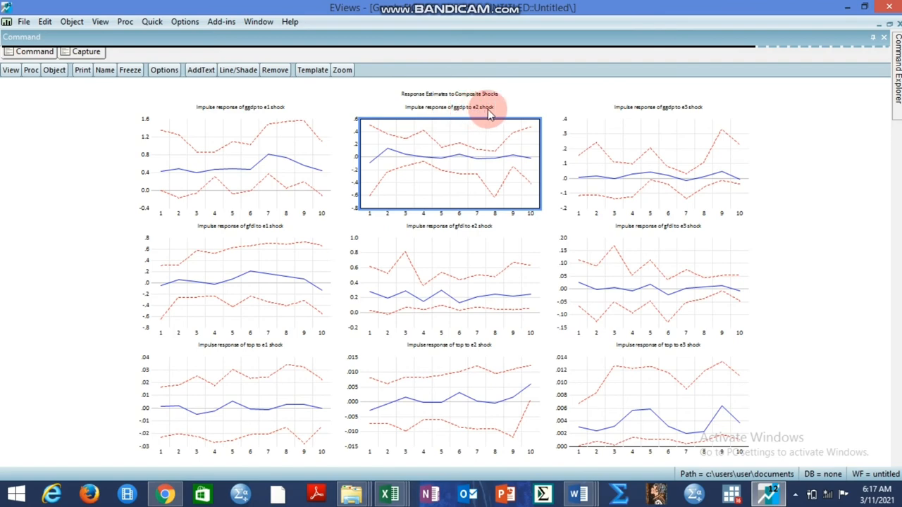
{"action": "left_click", "coordinate": [657, 166]}
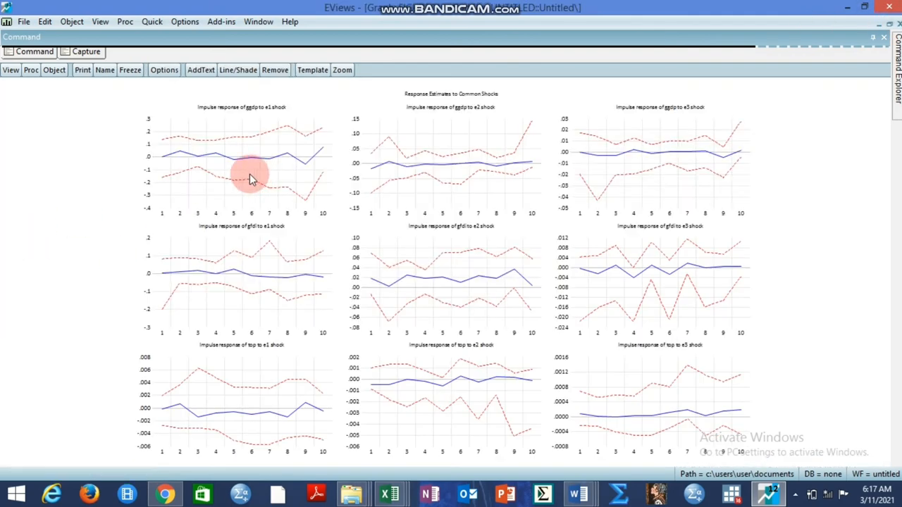
{"action": "mouse_move", "coordinate": [473, 100]}
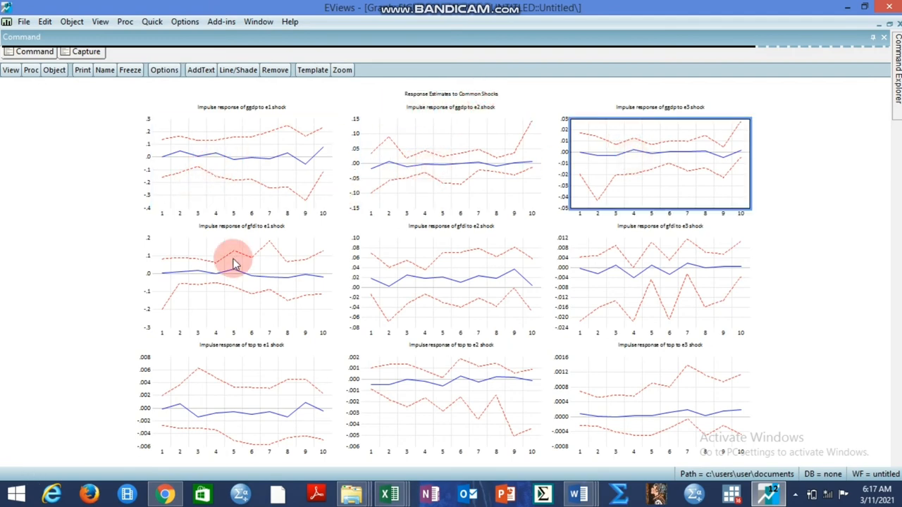
{"action": "left_click", "coordinate": [631, 271]}
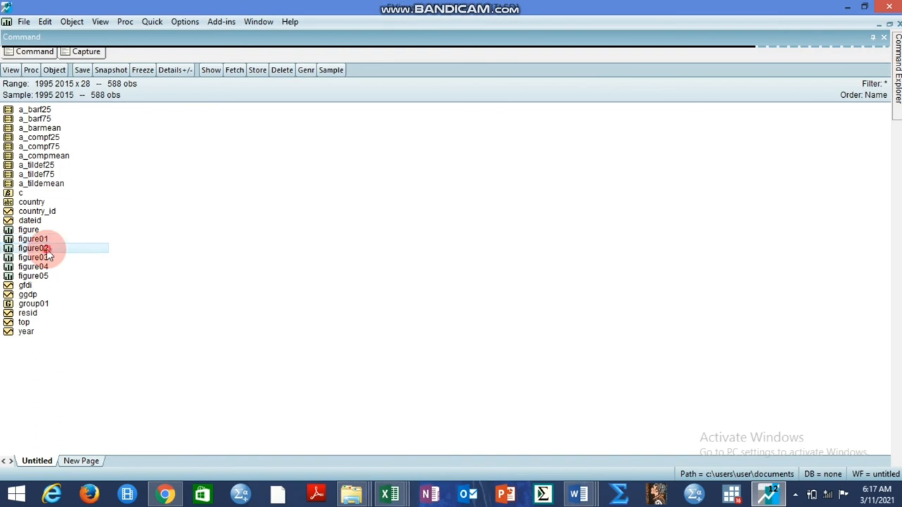
{"action": "double_click", "coordinate": [34, 248]}
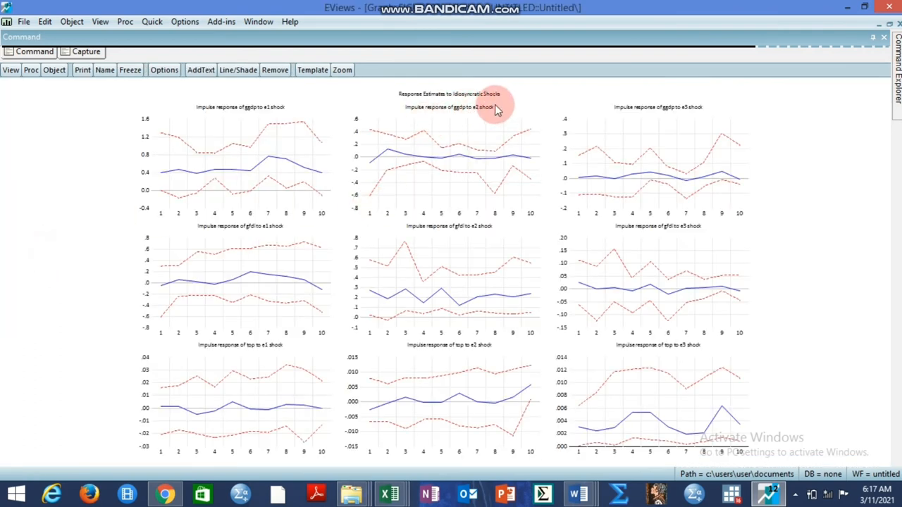
{"action": "left_click", "coordinate": [500, 172]}
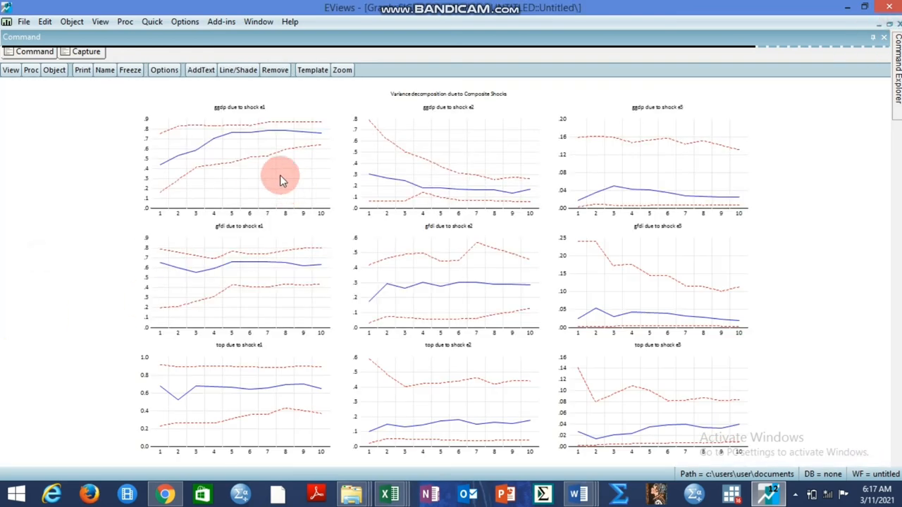
{"action": "mouse_move", "coordinate": [473, 108]}
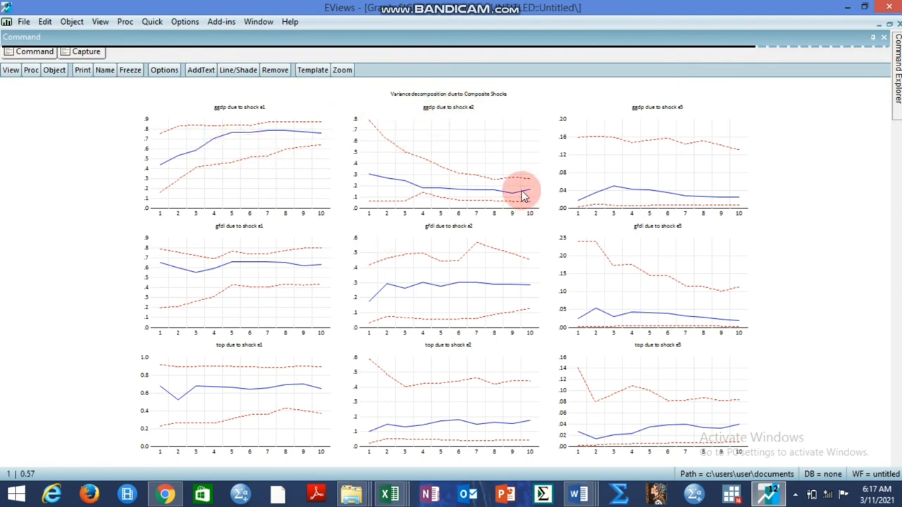
{"action": "mouse_move", "coordinate": [393, 212]}
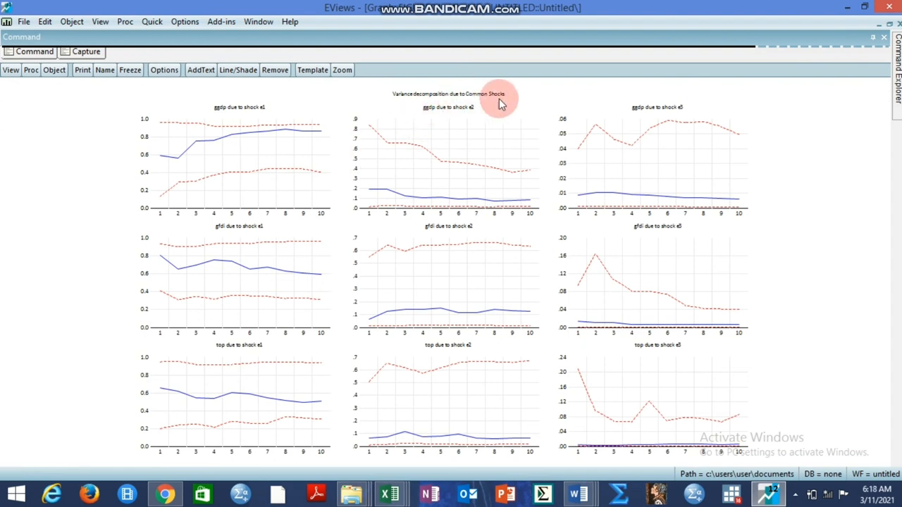
{"action": "mouse_move", "coordinate": [733, 129]}
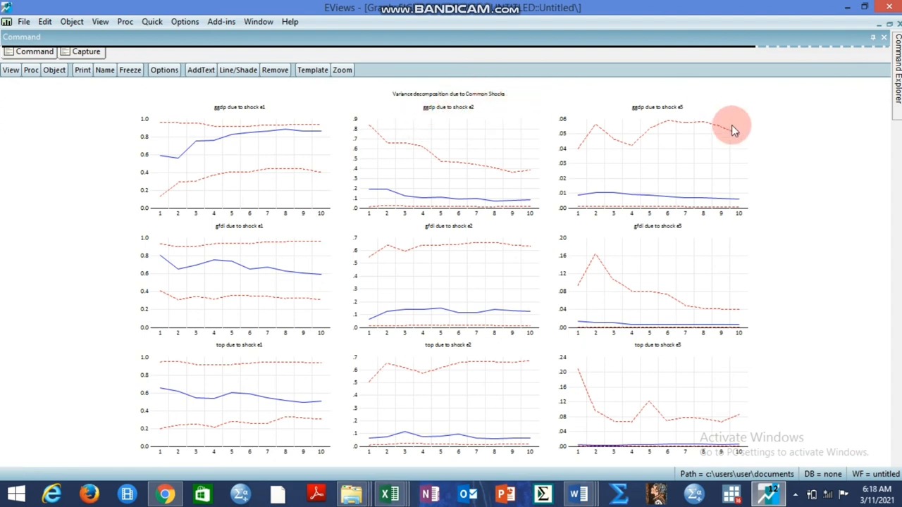
{"action": "mouse_move", "coordinate": [867, 57]}
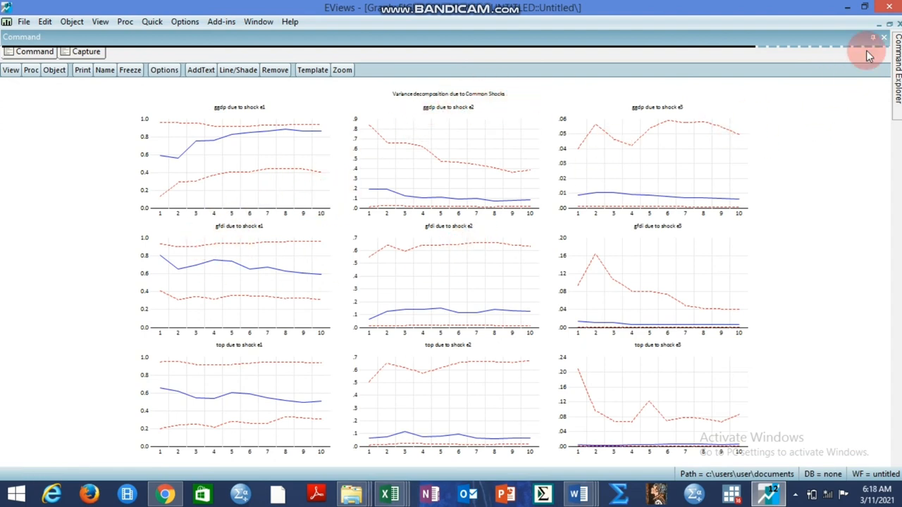
{"action": "left_click", "coordinate": [882, 36]}
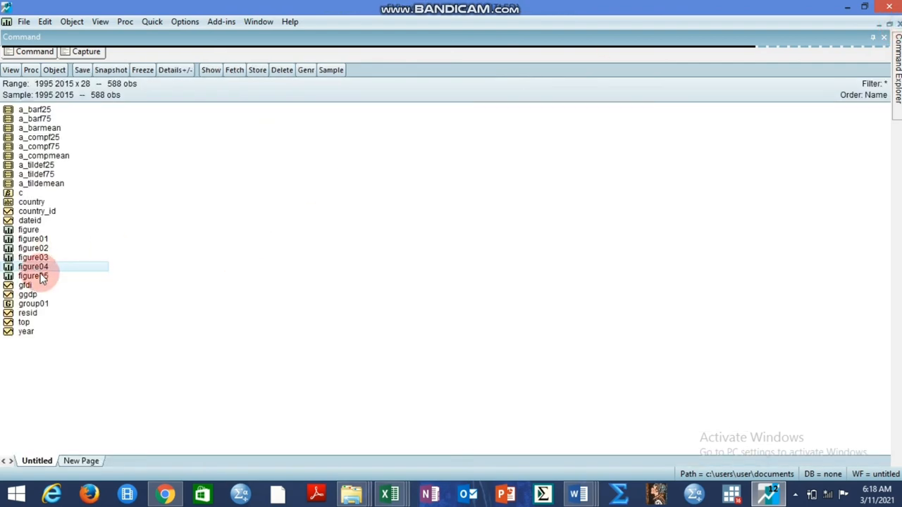
{"action": "double_click", "coordinate": [34, 275]}
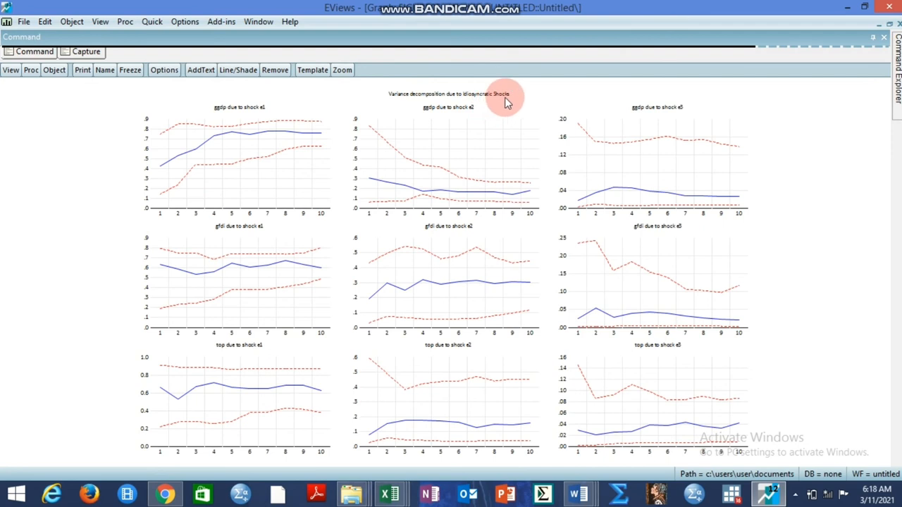
{"action": "left_click", "coordinate": [448, 166]}
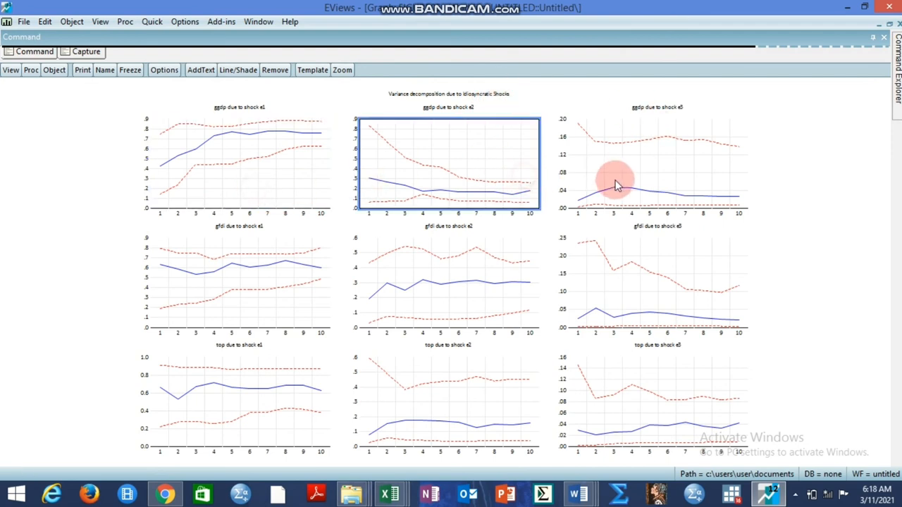
{"action": "left_click", "coordinate": [239, 282]}
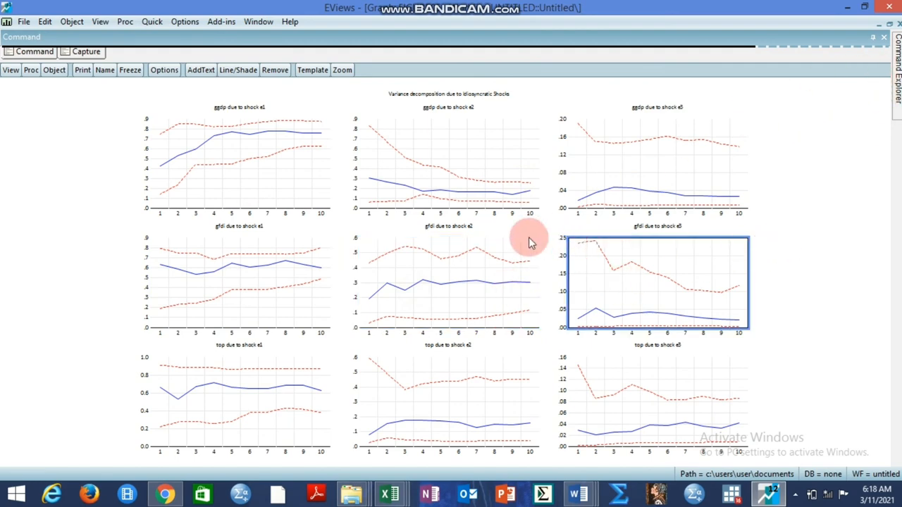
{"action": "mouse_move", "coordinate": [479, 267]}
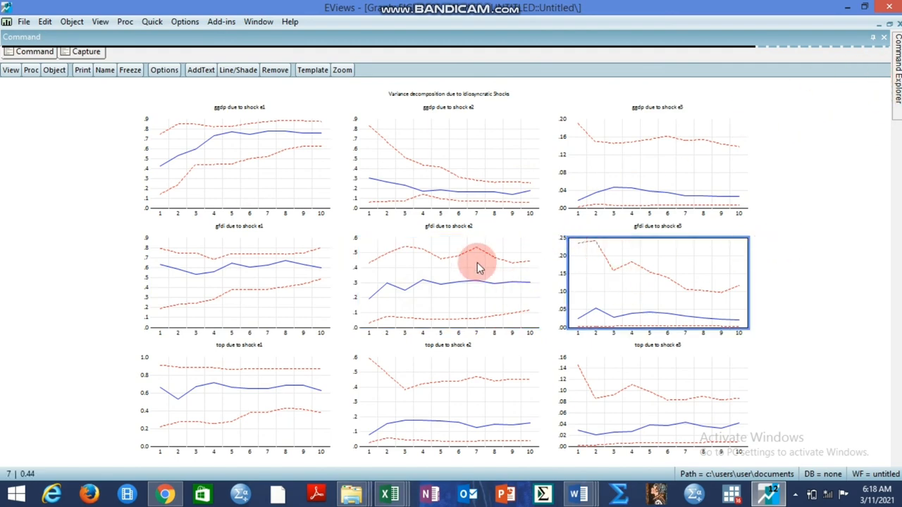
{"action": "mouse_move", "coordinate": [442, 296]}
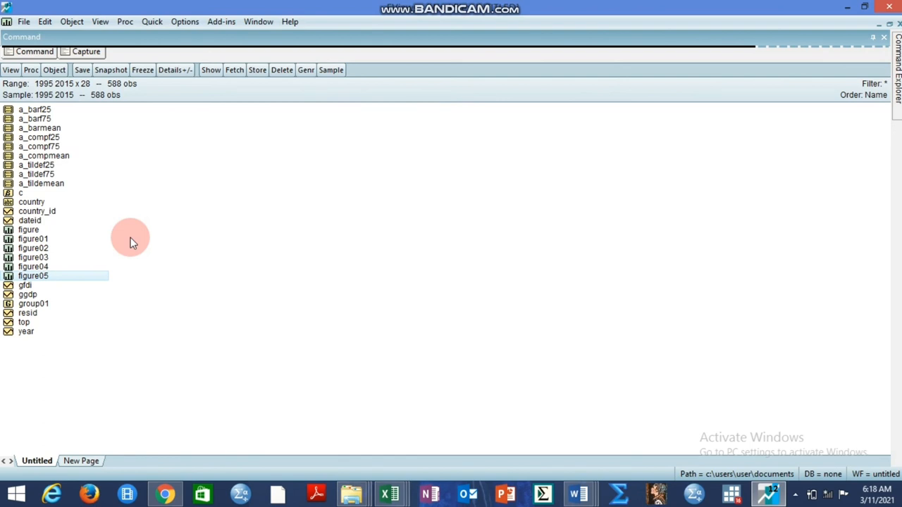
{"action": "mouse_move", "coordinate": [79, 274]}
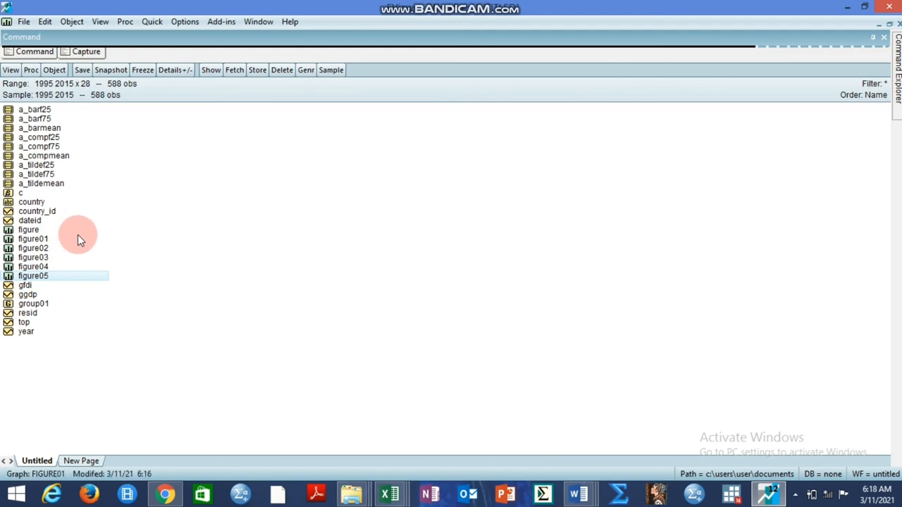
{"action": "mouse_move", "coordinate": [111, 351]}
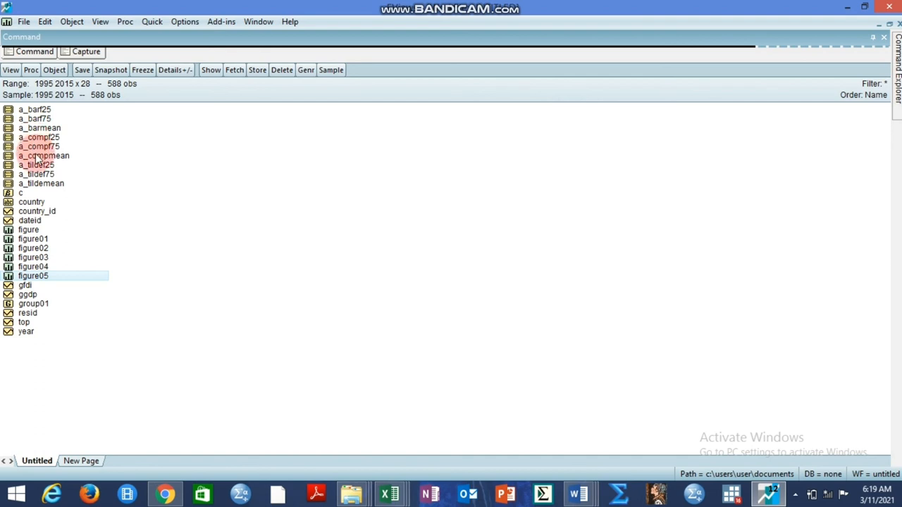
{"action": "left_click", "coordinate": [35, 118]}
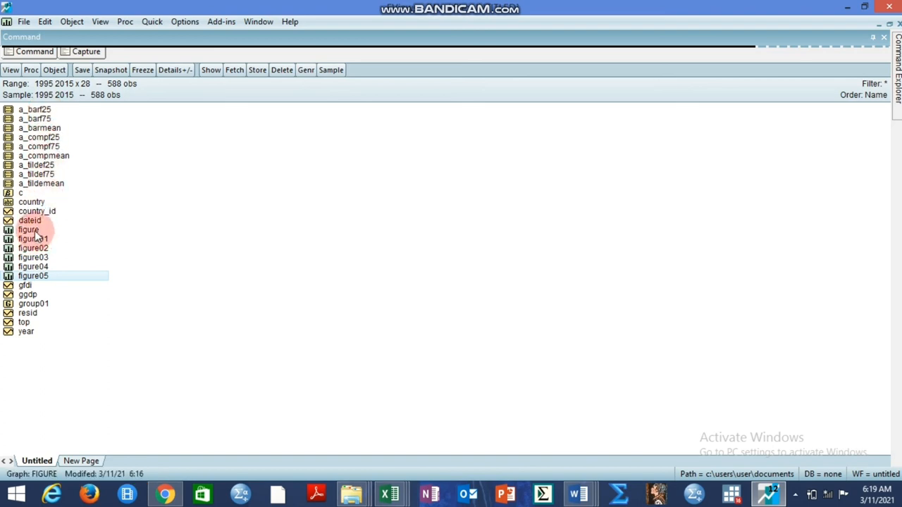
{"action": "left_click", "coordinate": [33, 238]}
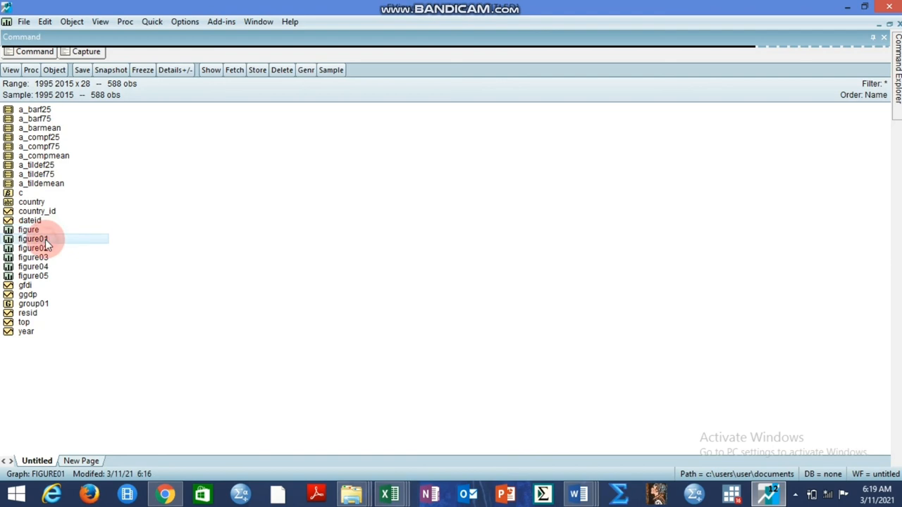
{"action": "left_click", "coordinate": [34, 248]}
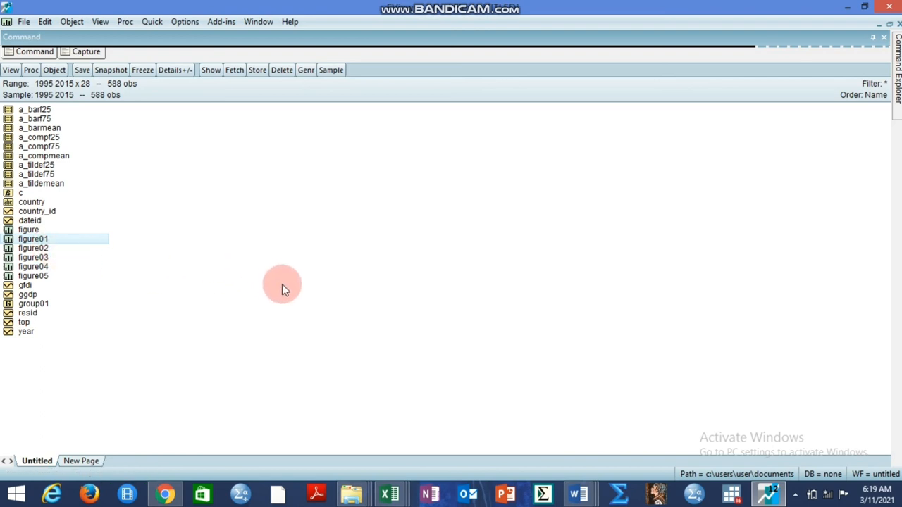
{"action": "mouse_move", "coordinate": [180, 251]}
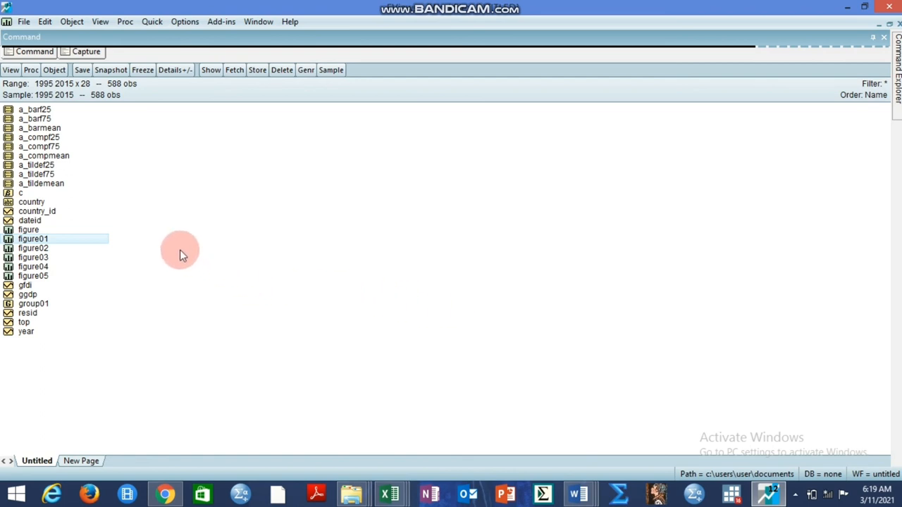
{"action": "mouse_move", "coordinate": [262, 196]}
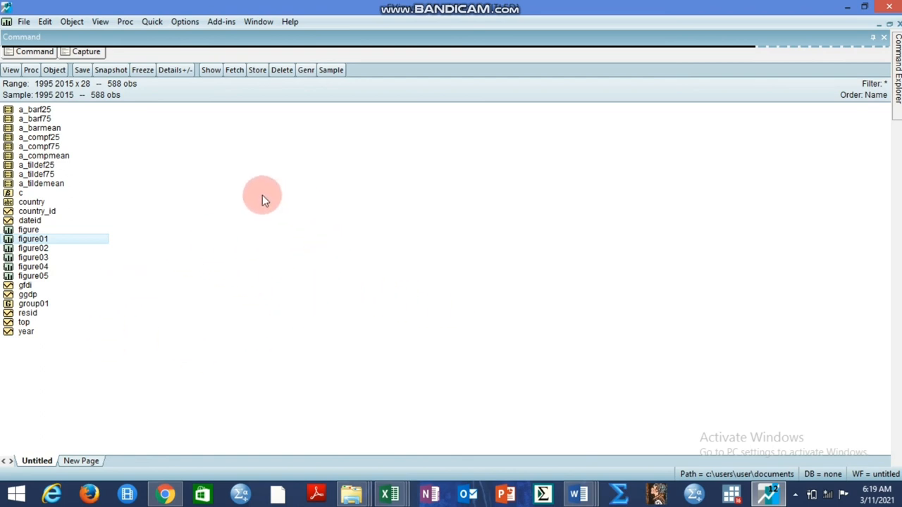
{"action": "mouse_move", "coordinate": [343, 269]}
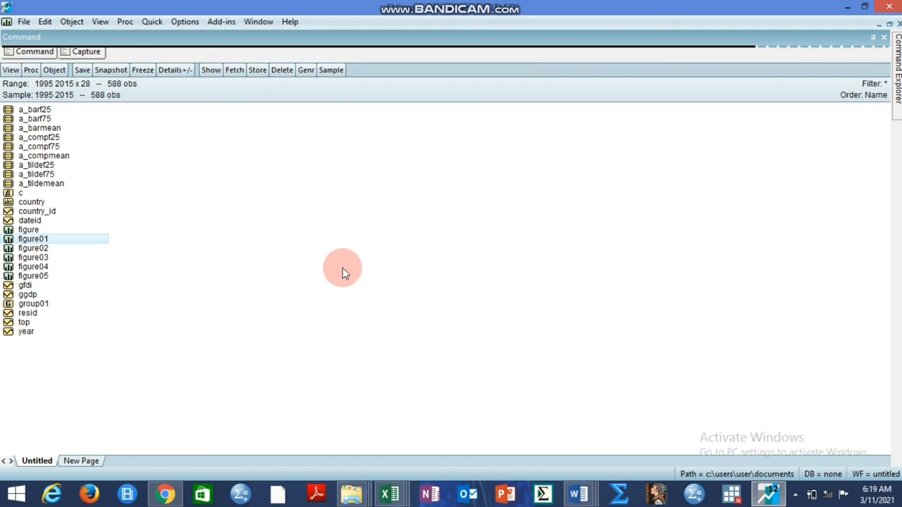
{"action": "mouse_move", "coordinate": [513, 296]}
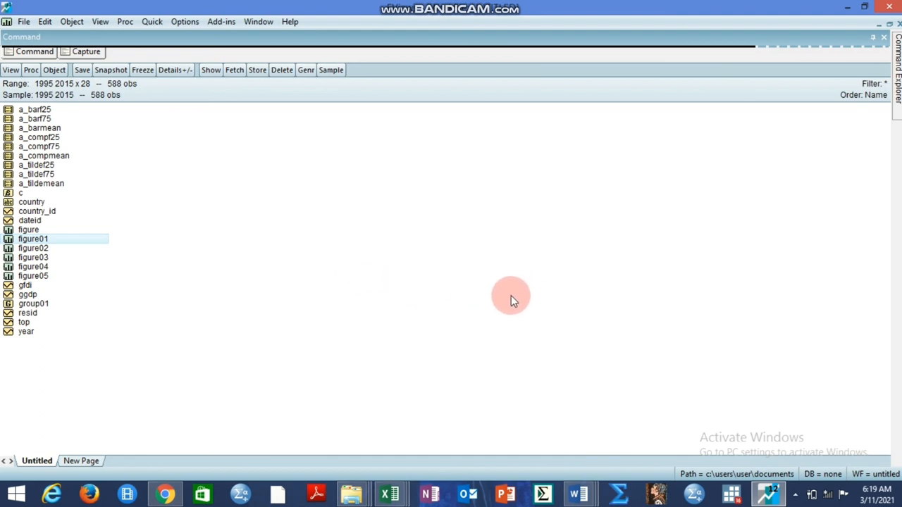
{"action": "mouse_move", "coordinate": [341, 281]}
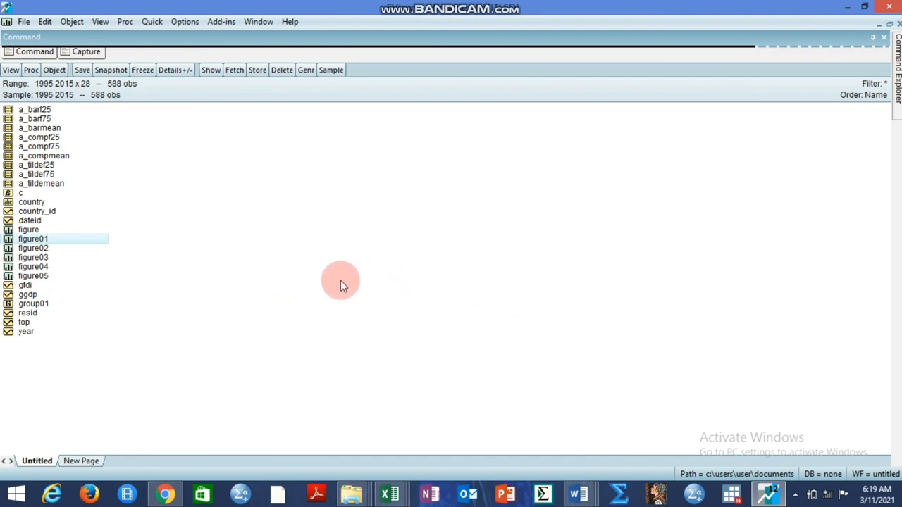